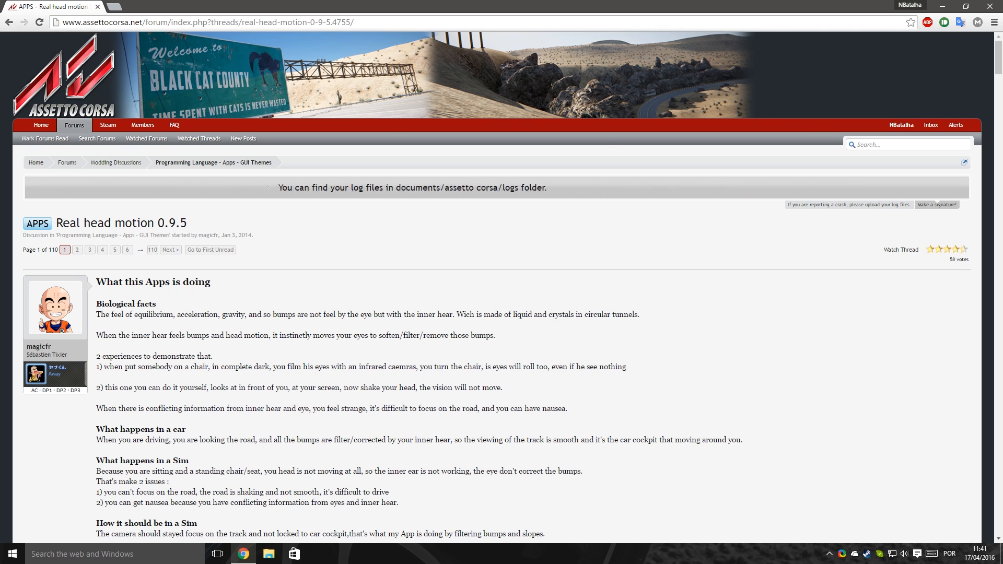
Step: Scroll through the workaround note and highlight the word x64
scroll(down, 3)
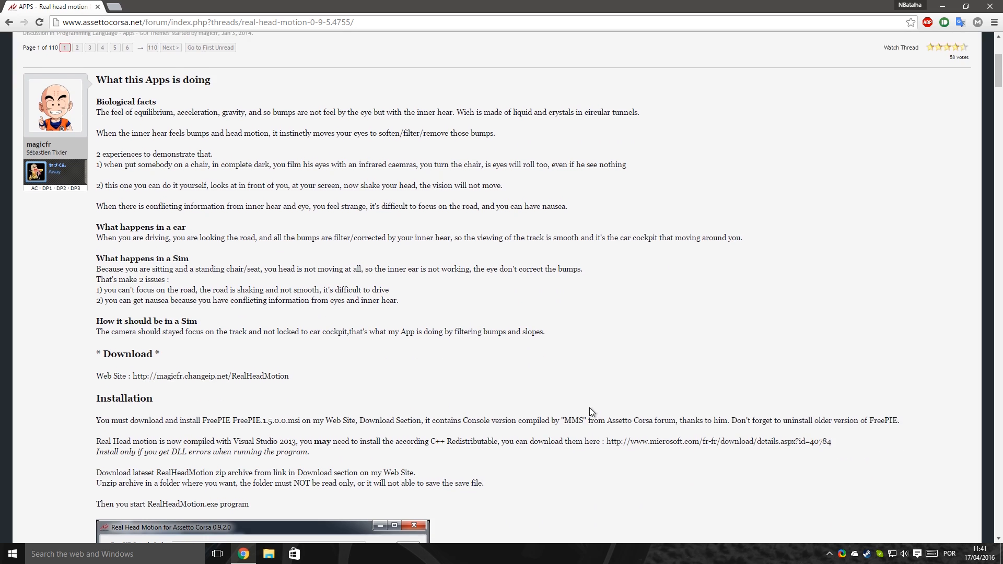
scroll(up, 3)
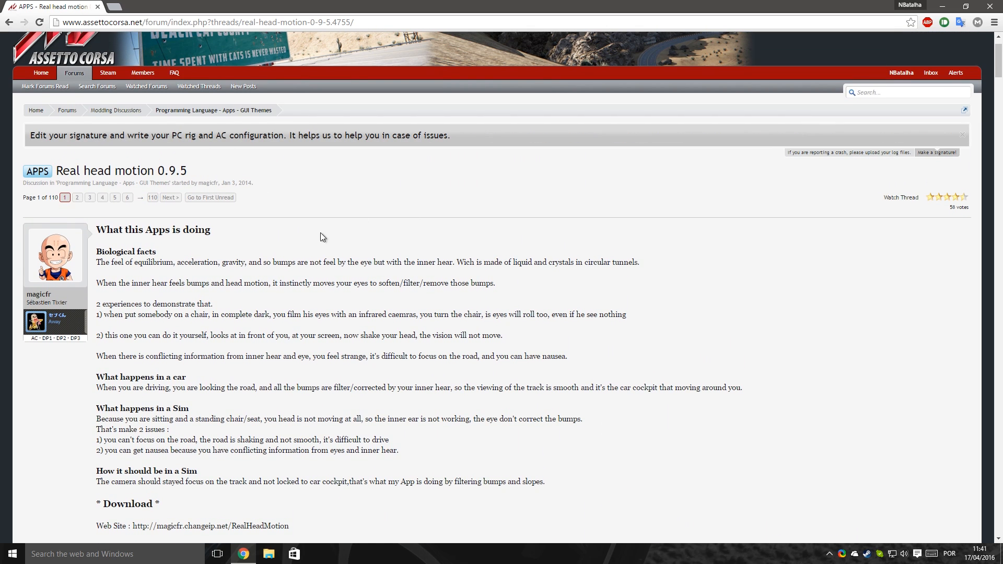
mouse_move(331, 241)
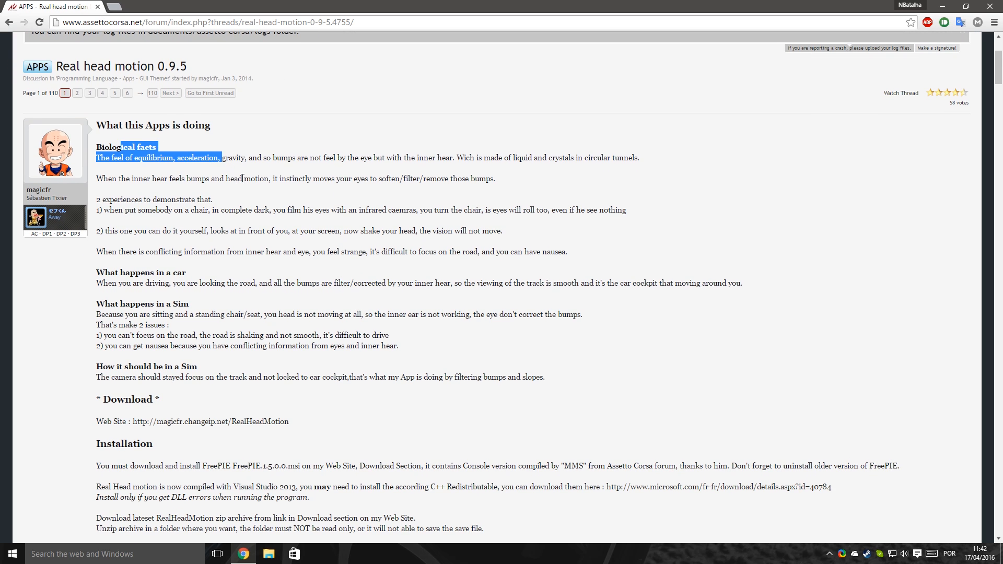
scroll(down, 3)
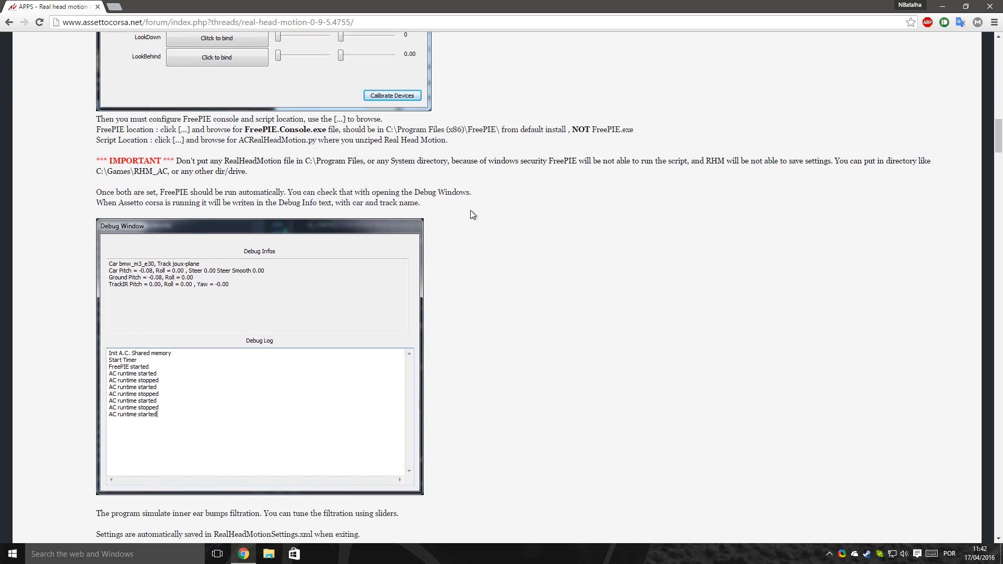
scroll(up, 3)
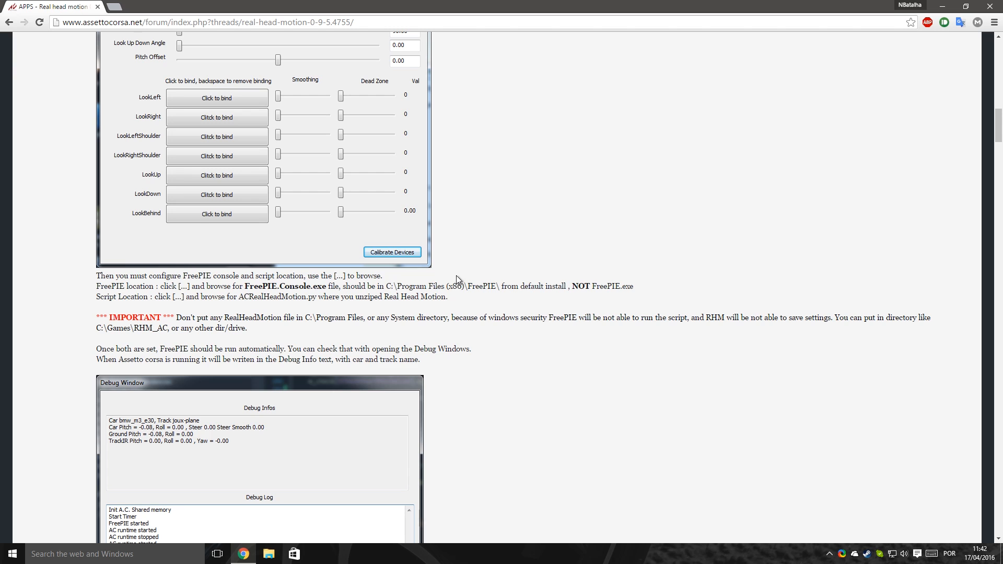
scroll(down, 3)
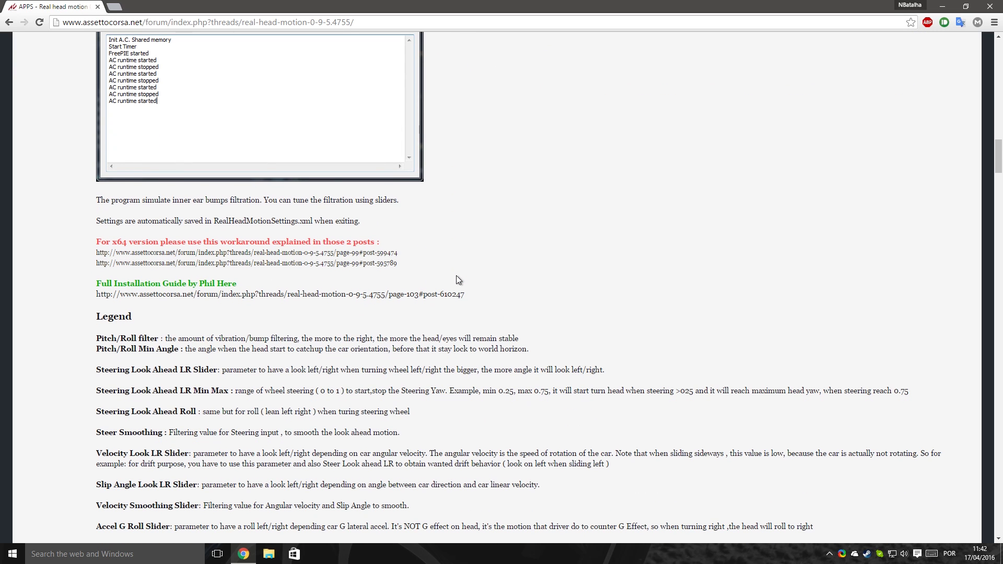
scroll(down, 3)
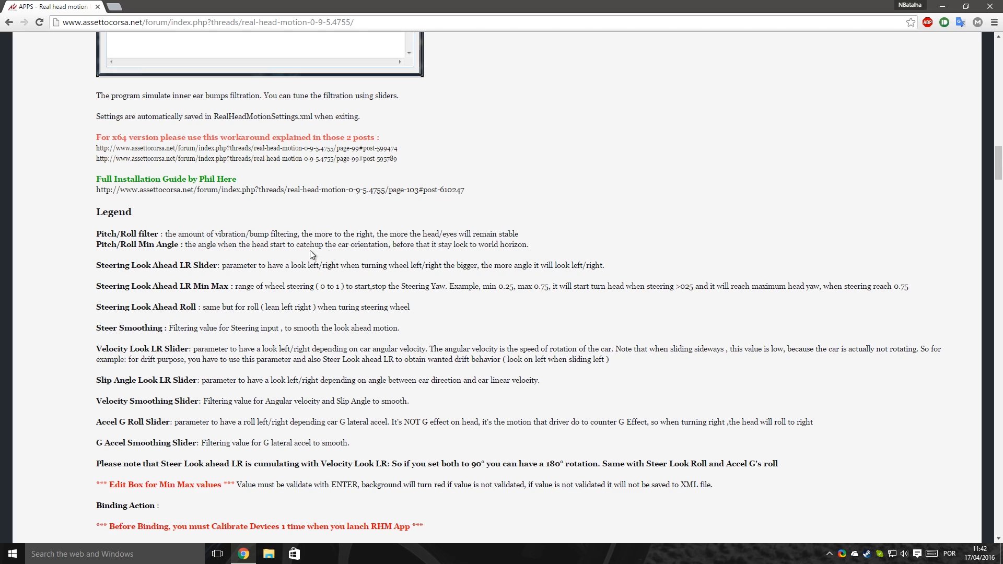
drag(259, 265, 468, 265)
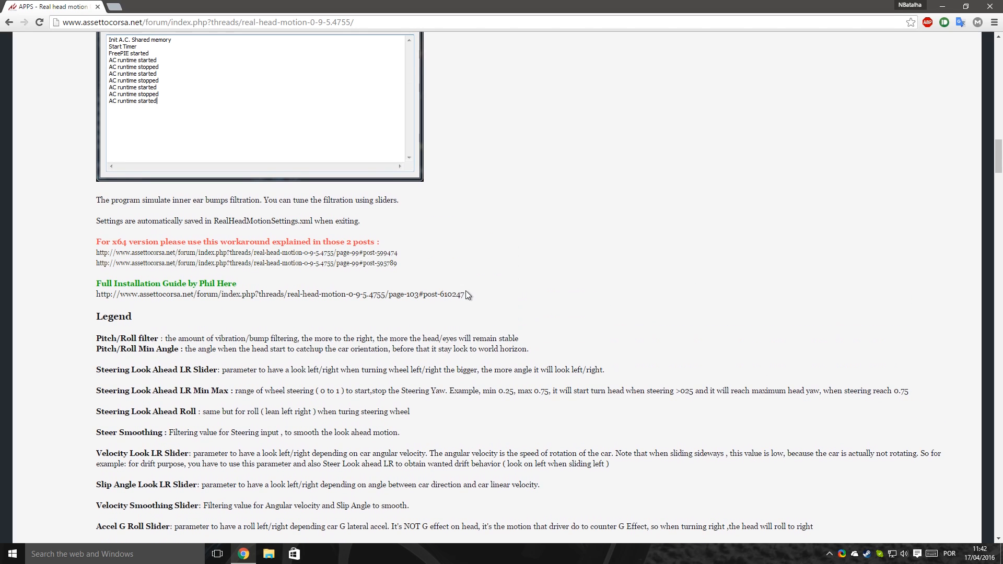
double_click(119, 242)
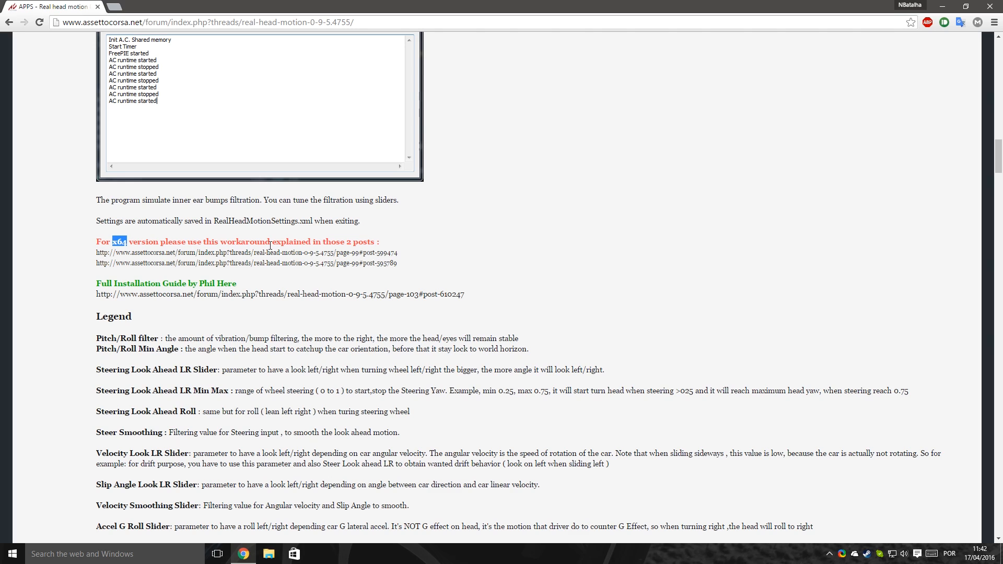
mouse_move(451, 246)
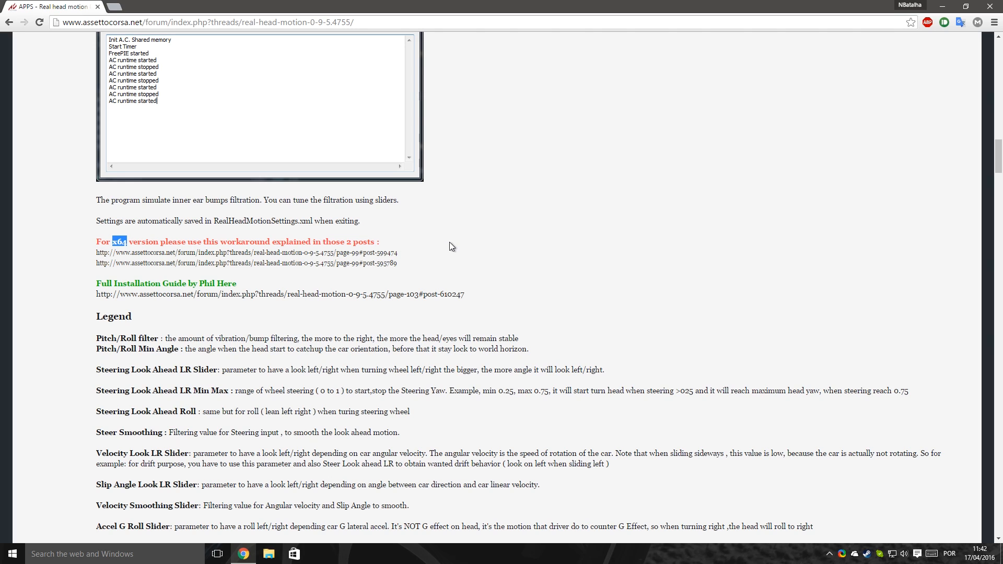
mouse_move(497, 291)
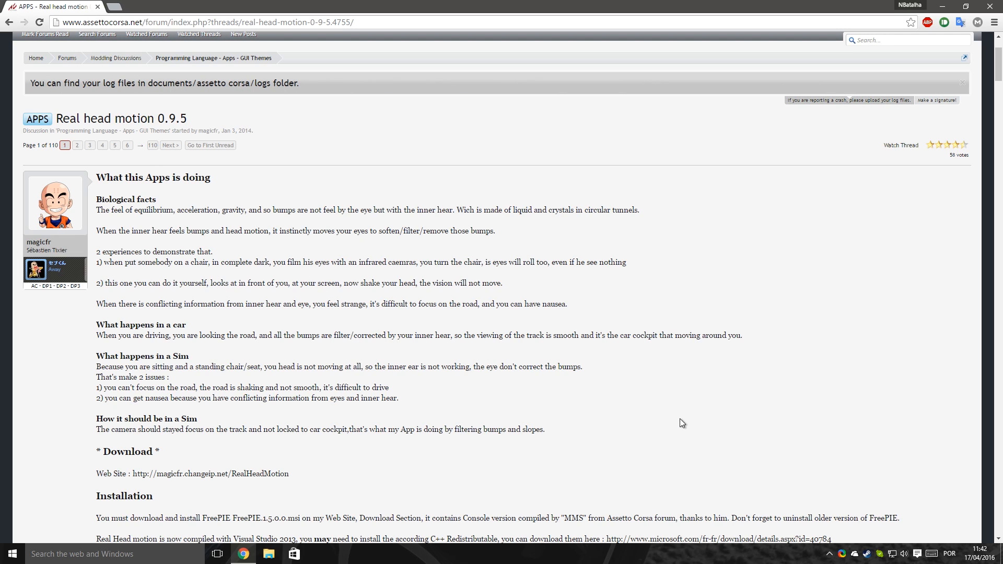
mouse_move(663, 416)
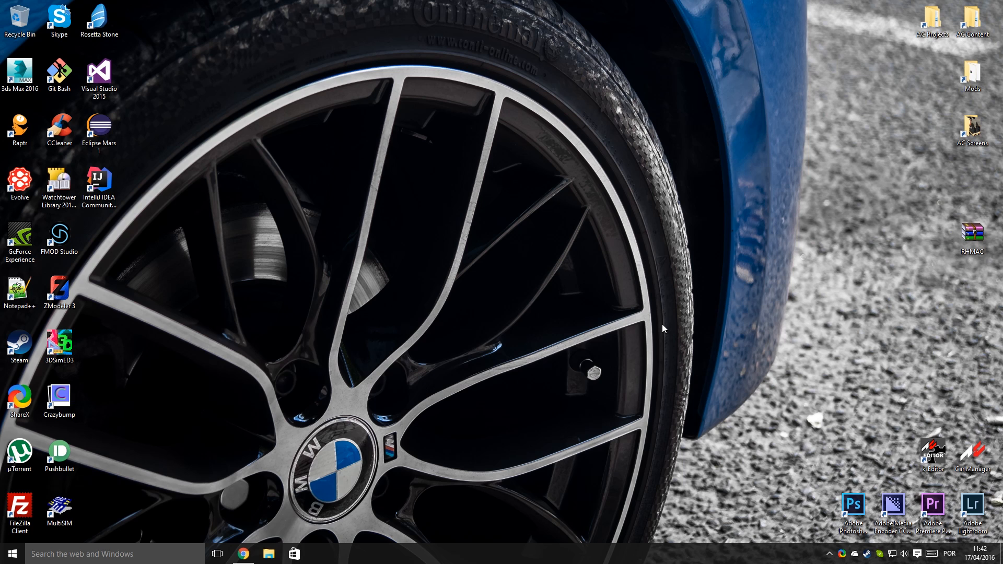
Step: Extract RHMAC.rar into an RHMAC folder and select the FreePIE.1.5.0.0 installer inside FreePIE
right_click(972, 232)
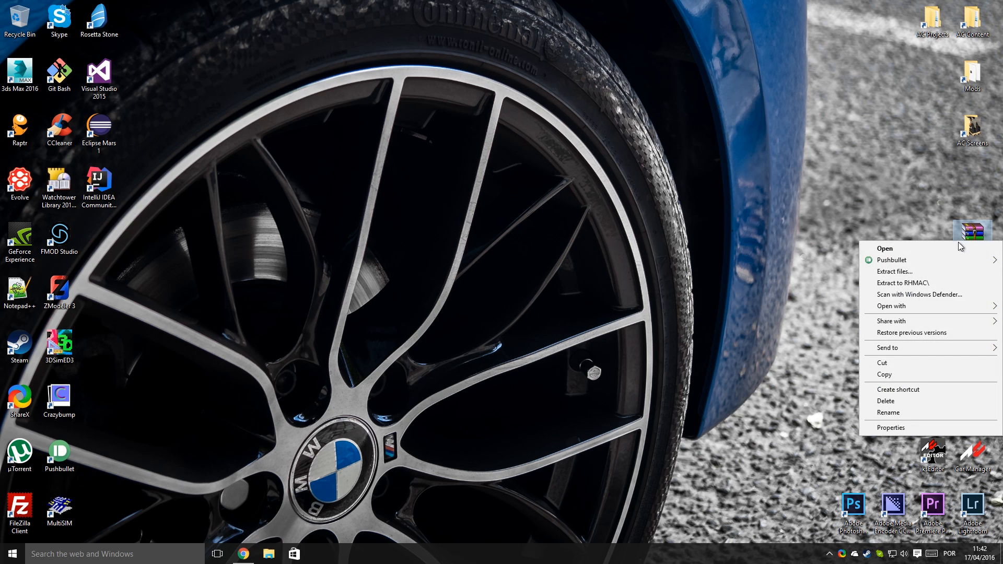
mouse_move(945, 283)
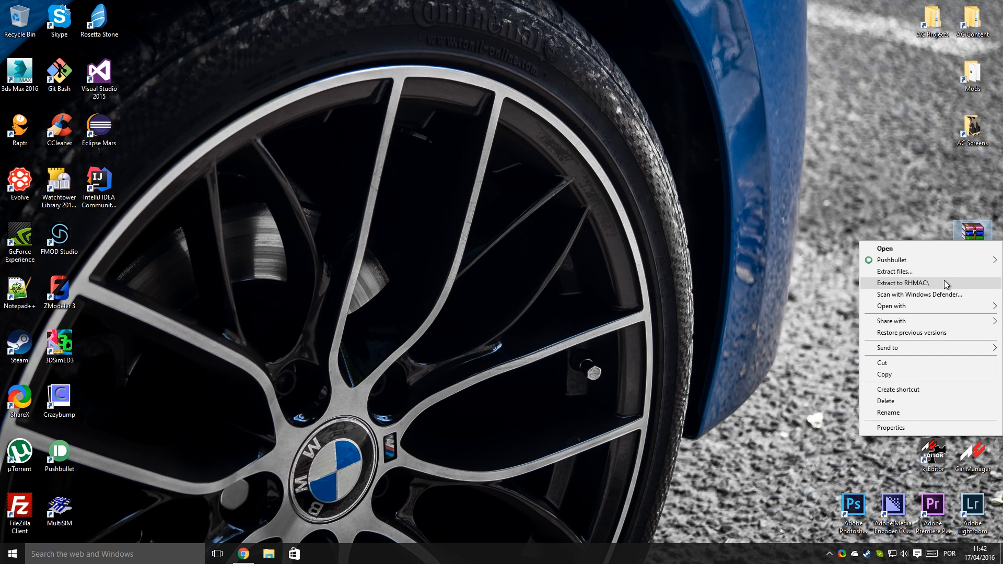
click(912, 283)
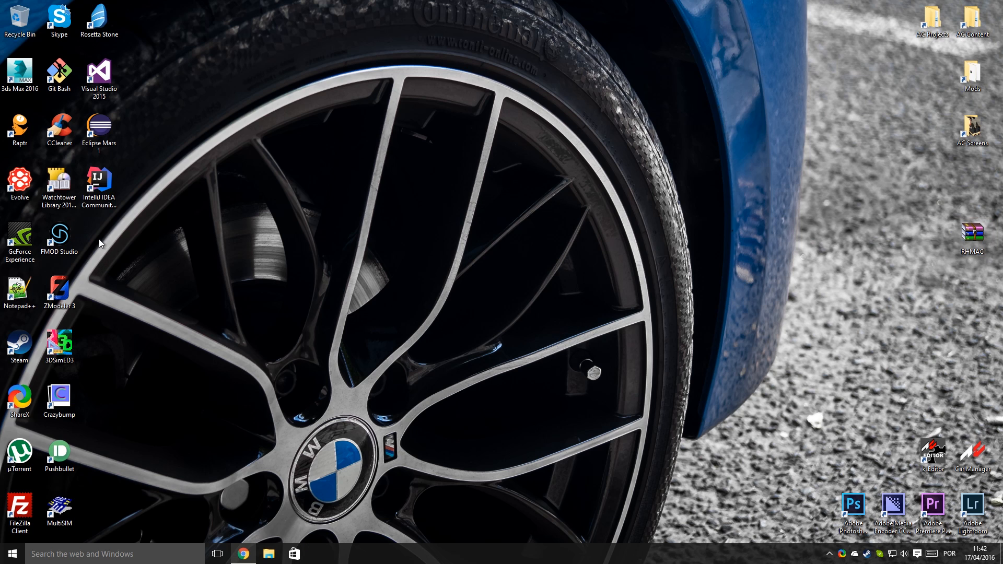
double_click(972, 233)
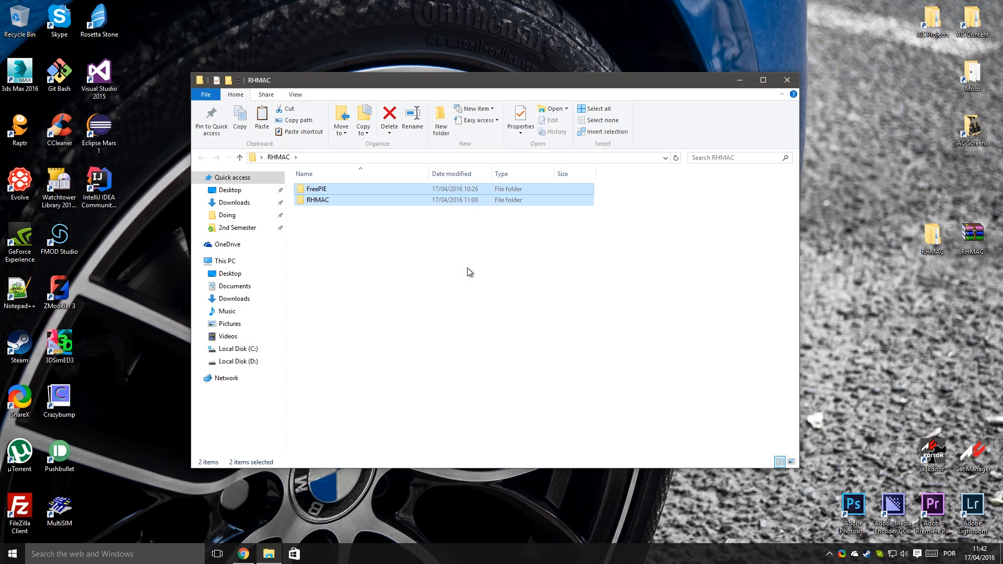
mouse_move(332, 203)
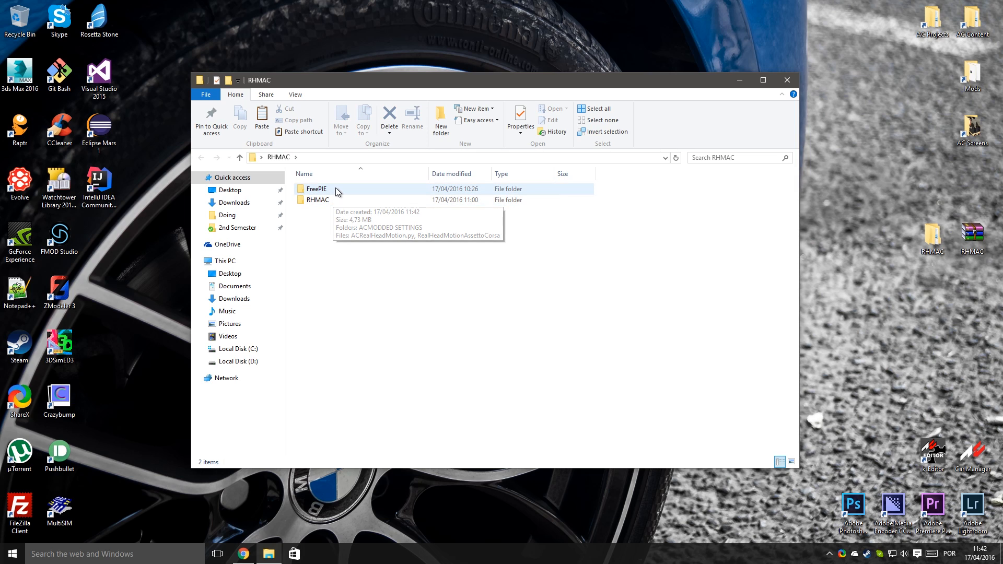
double_click(314, 189)
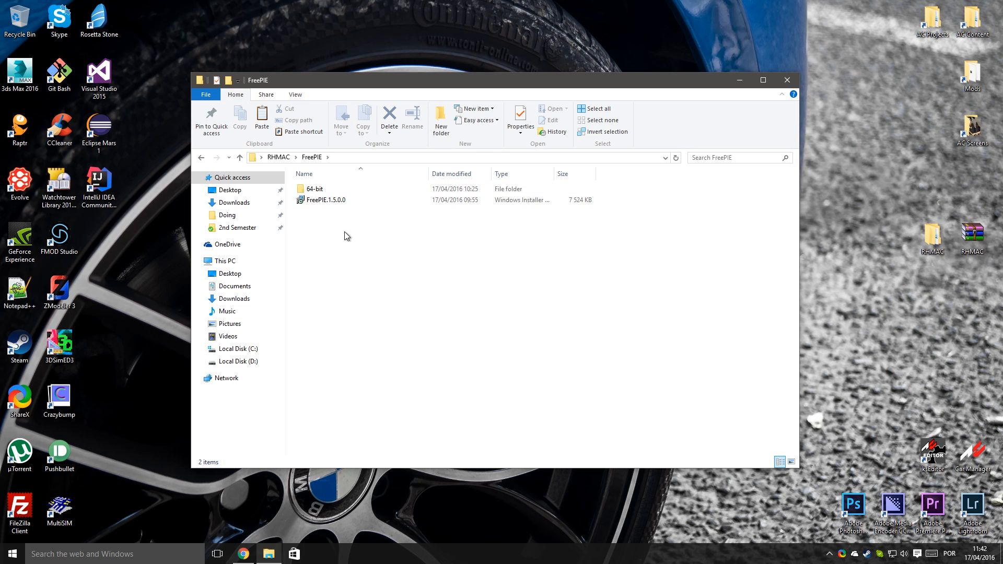
click(326, 200)
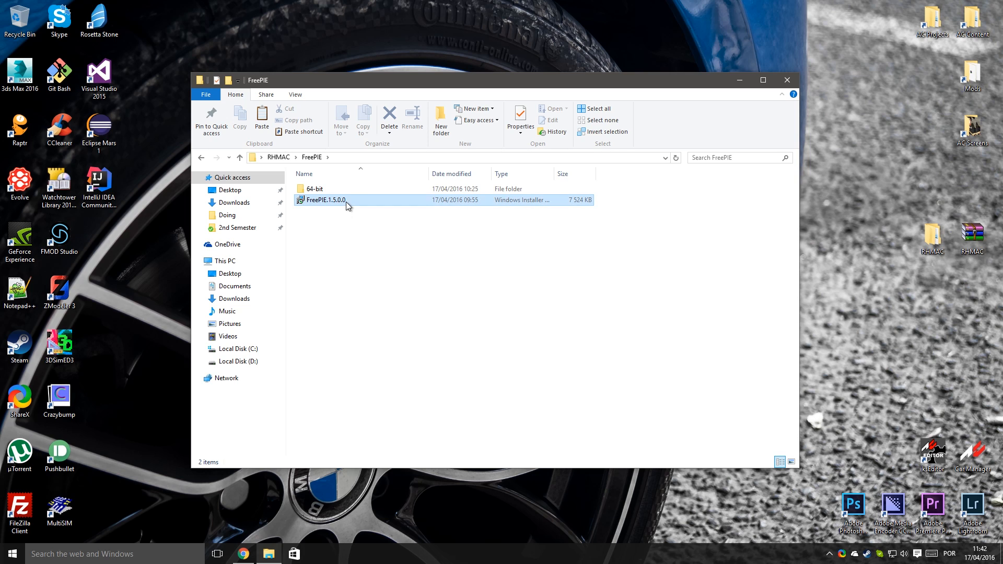
Step: Install FreePIE 1.5.0.0 to the default D:\Program Files\FreePIE folder
double_click(326, 200)
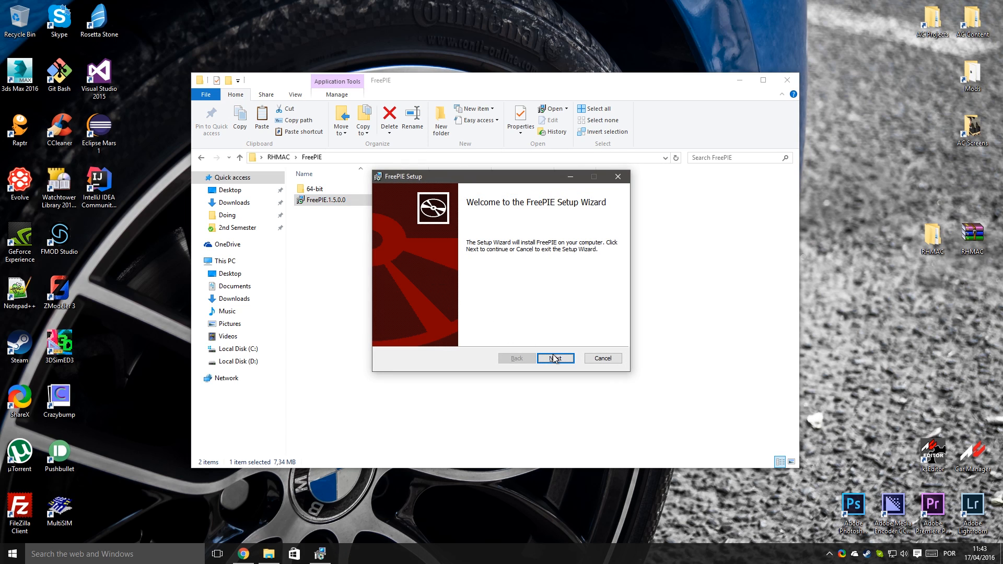
click(555, 358)
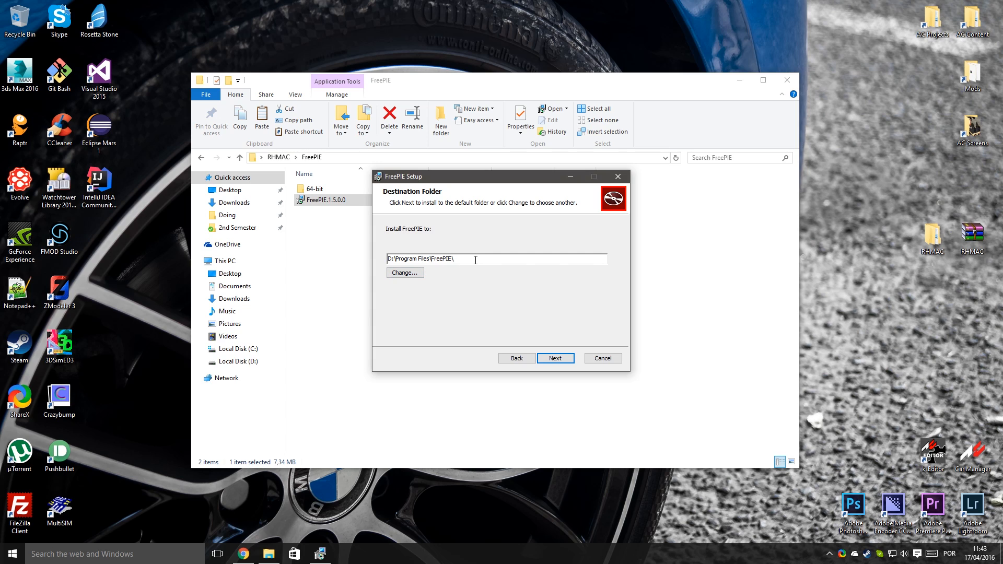
click(555, 358)
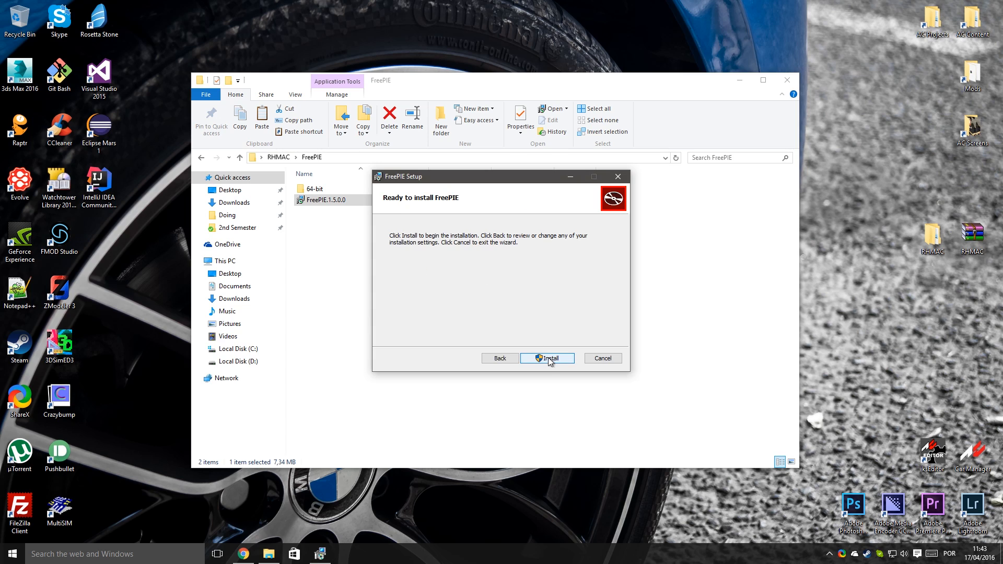
click(547, 358)
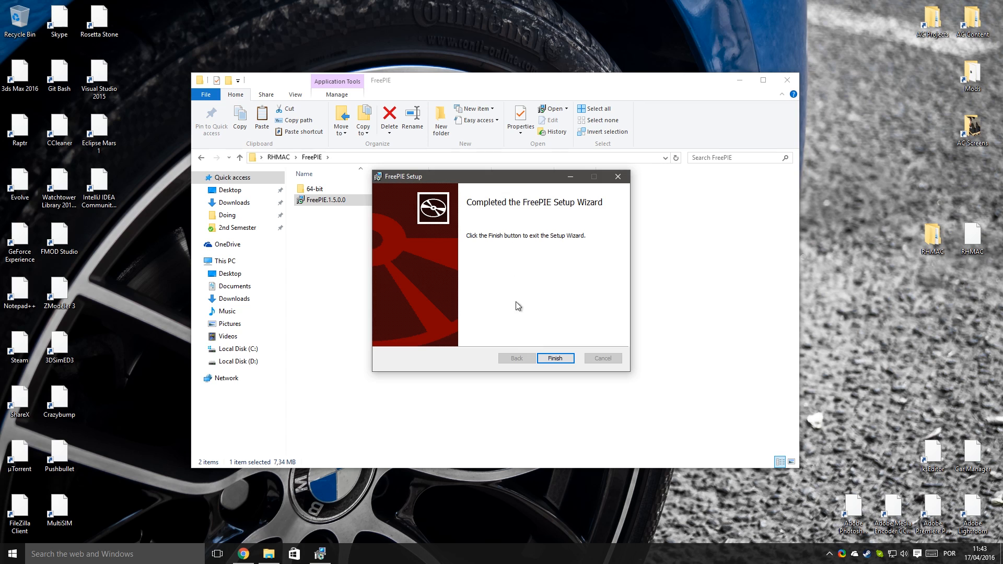
click(555, 358)
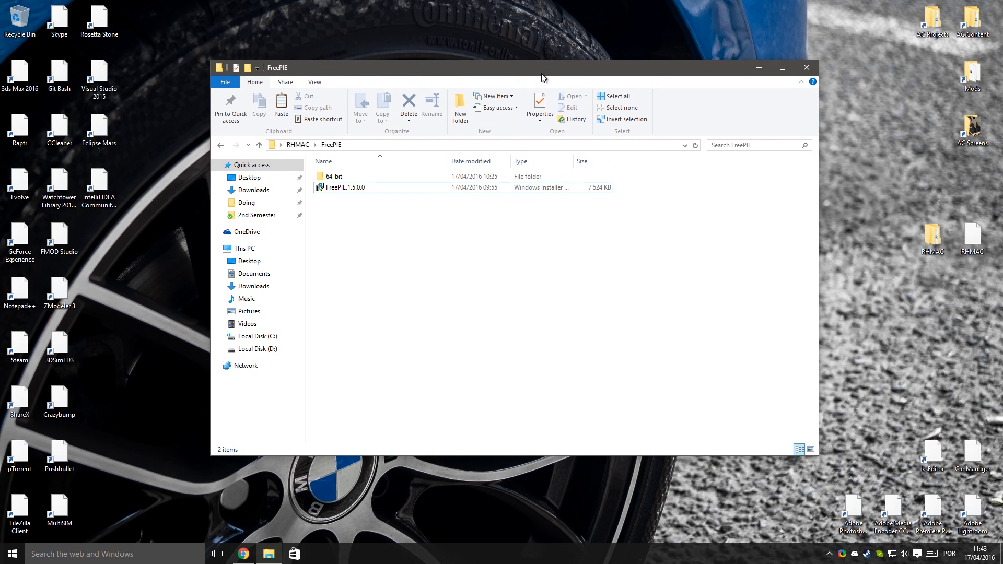
mouse_move(555, 275)
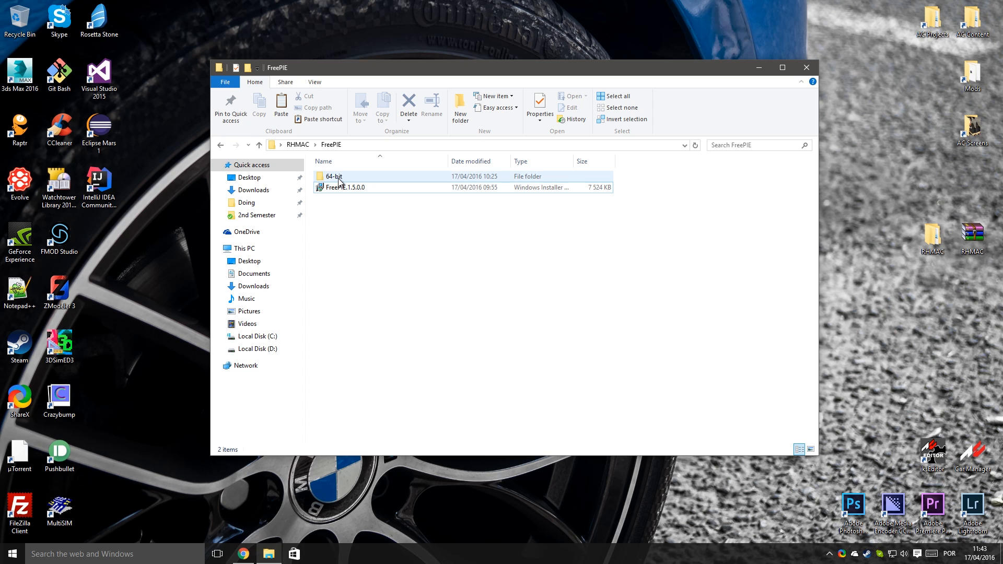
Step: Inspect the 64-bit folder, return to the FreePIE folder, and reposition the window
double_click(334, 177)
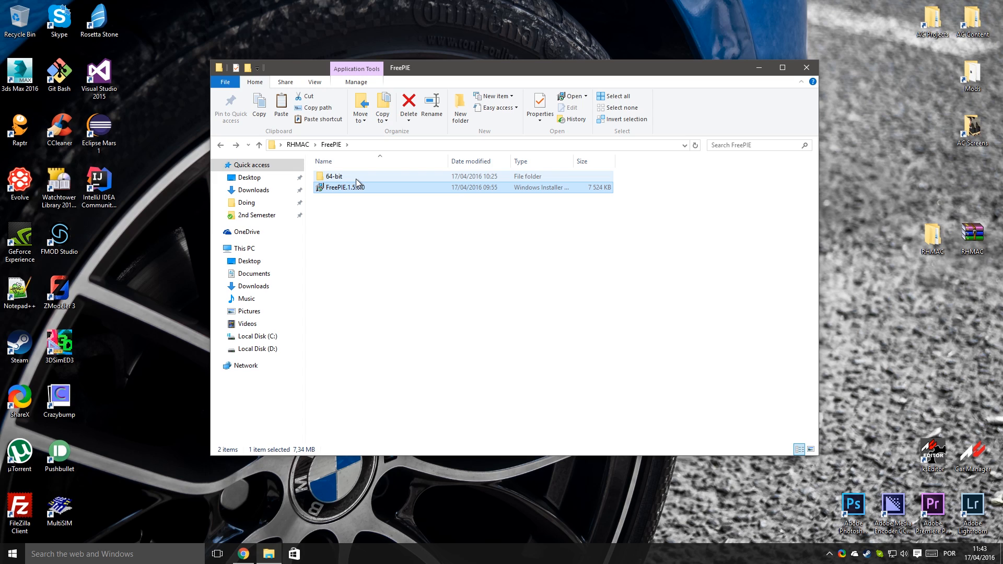
double_click(331, 175)
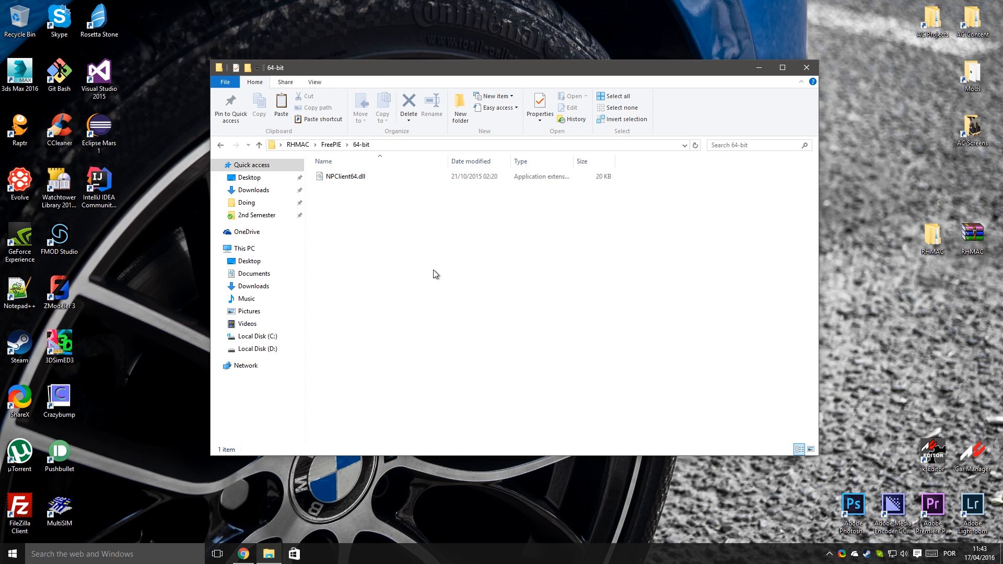
mouse_move(439, 276)
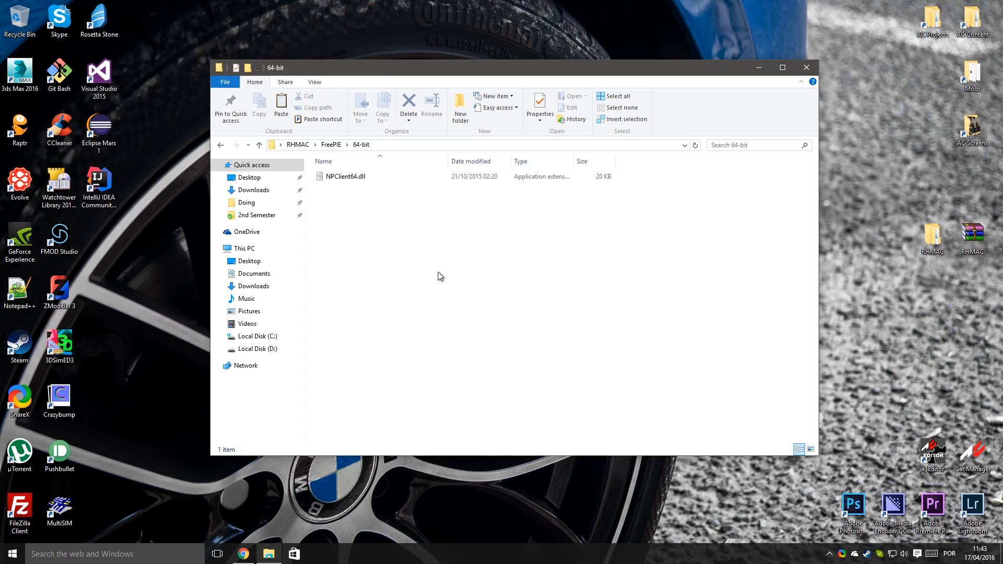
click(345, 176)
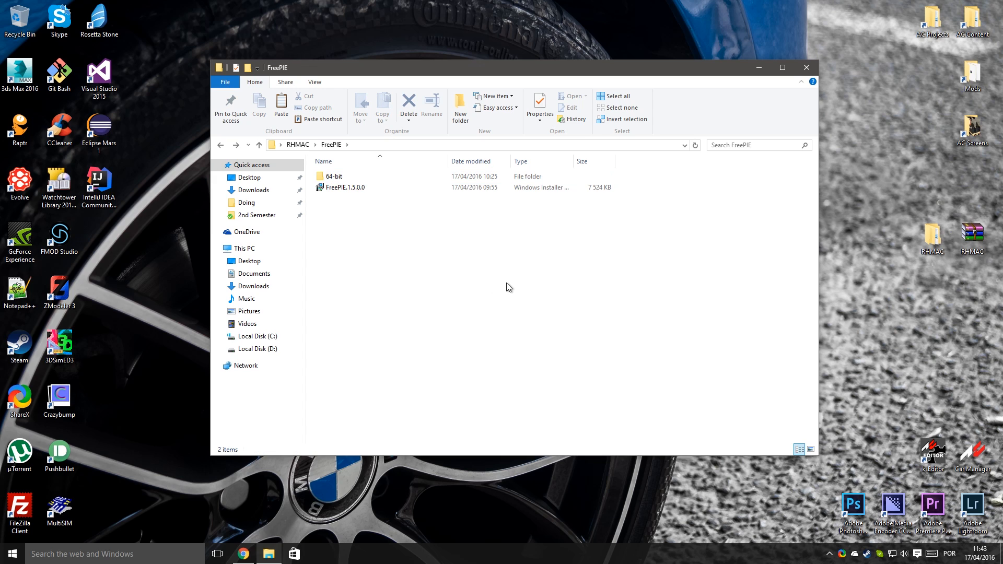
drag(508, 67, 512, 81)
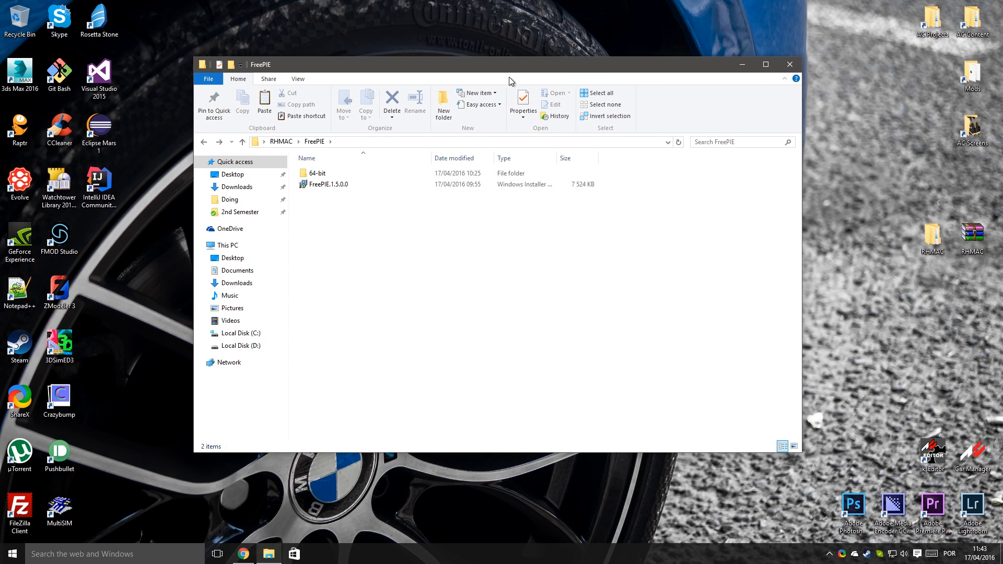
mouse_move(525, 280)
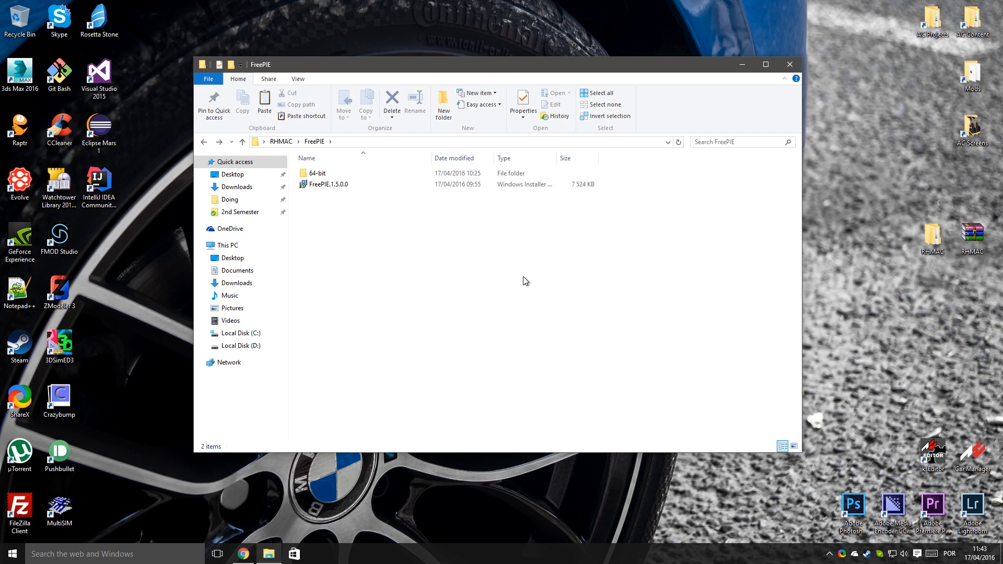
mouse_move(521, 282)
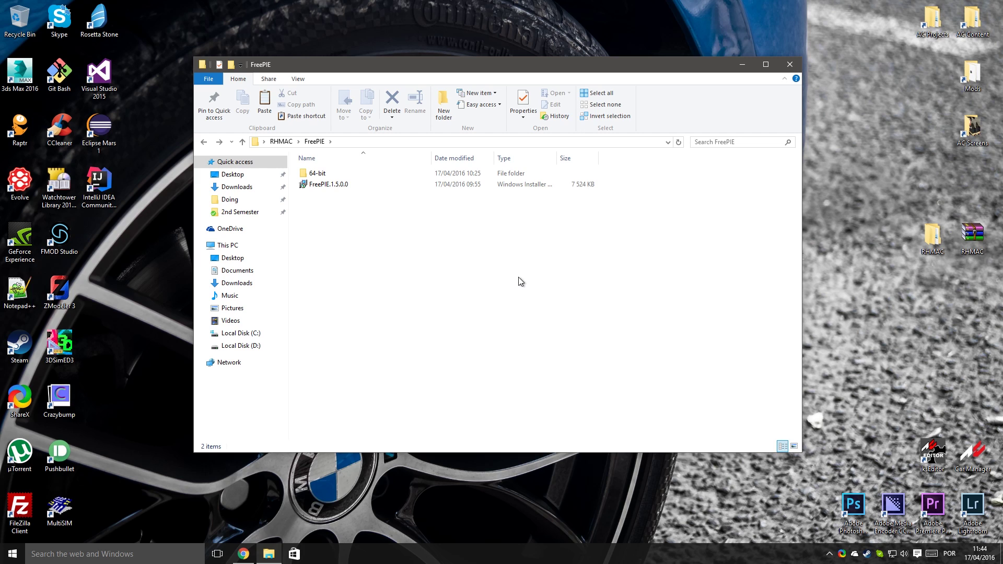
Step: Copy the 64-bit files into D:\Program Files\FreePIE, replacing NPClient64.dll
click(317, 173)
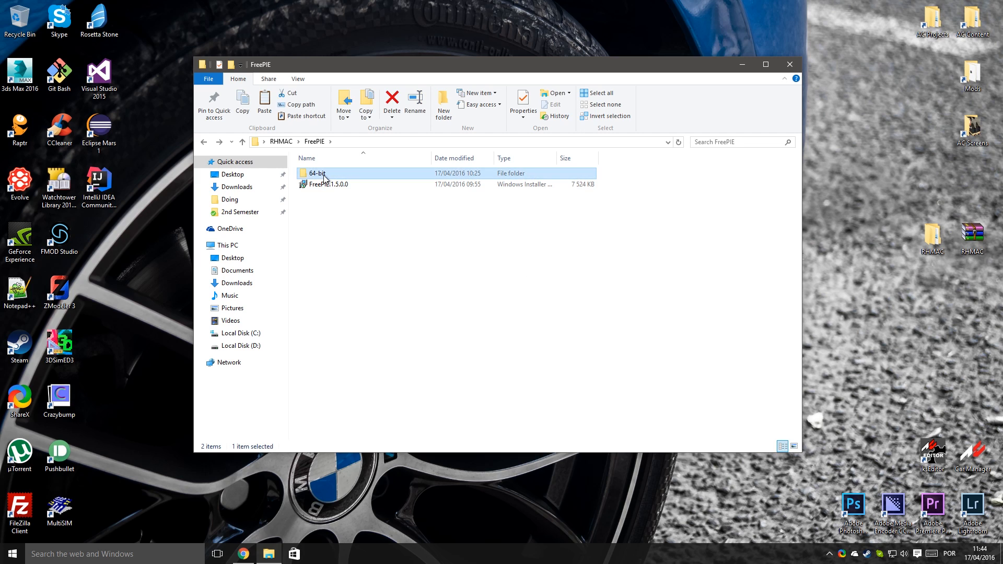
mouse_move(332, 213)
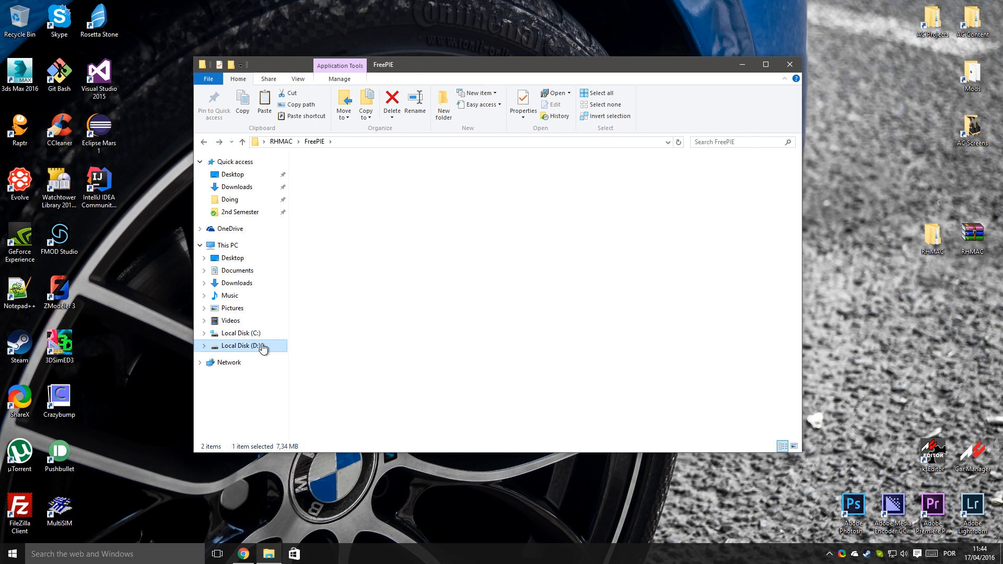
double_click(241, 345)
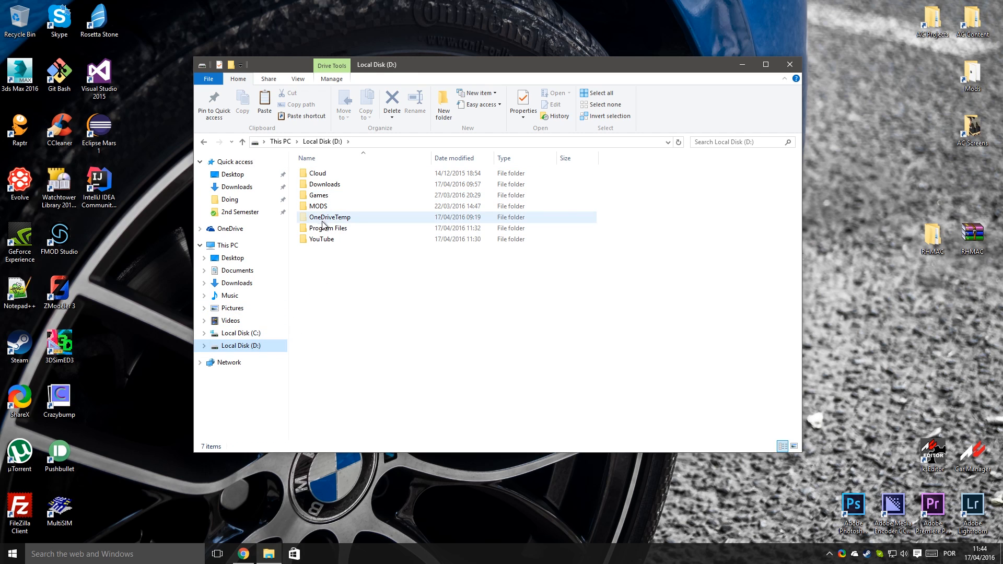
double_click(328, 228)
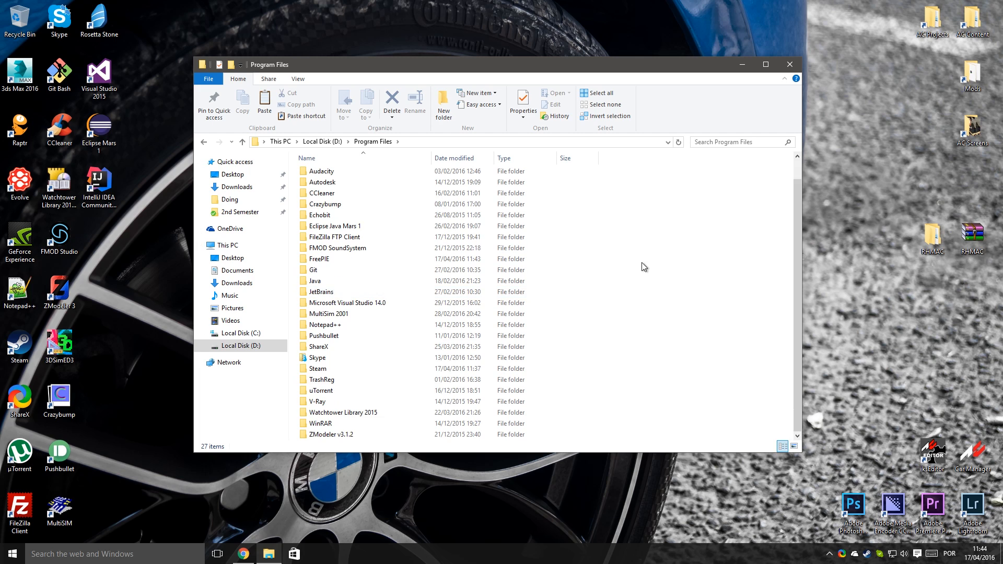
double_click(322, 259)
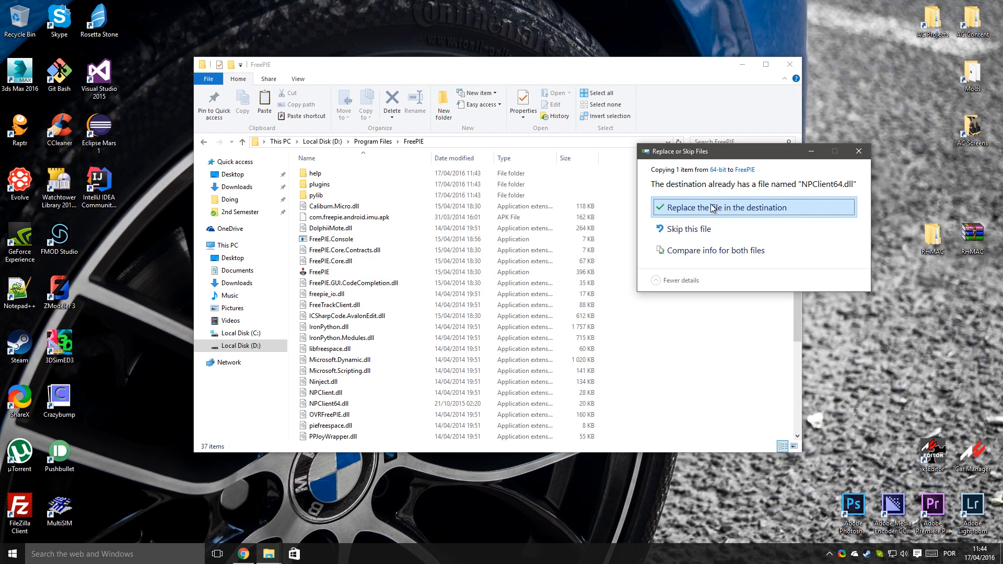
click(726, 208)
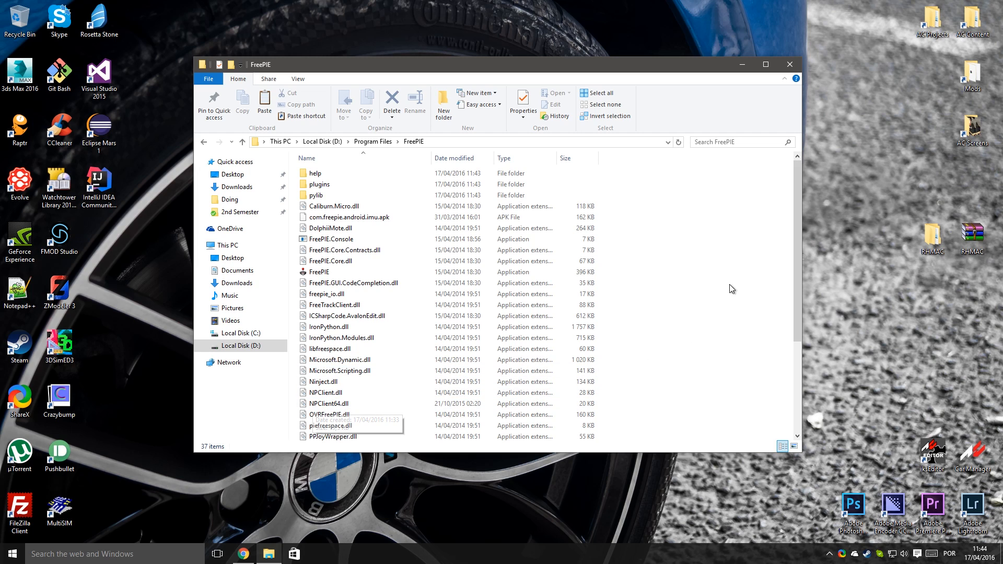
mouse_move(745, 282)
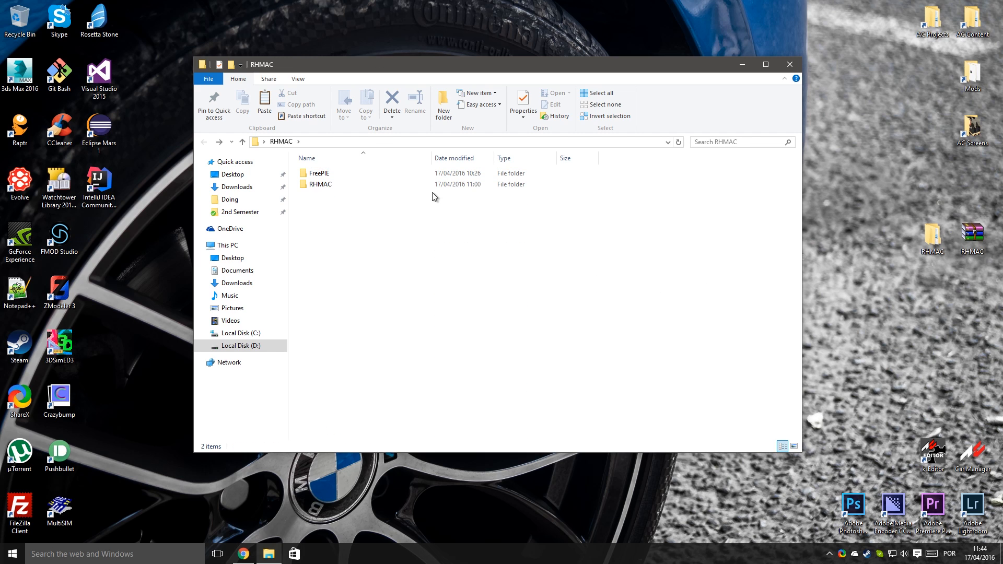
Step: Launch RealHeadMotionAssettoCorsa.exe from RHMAC and raise the smoothing and look-ahead sliders
double_click(321, 184)
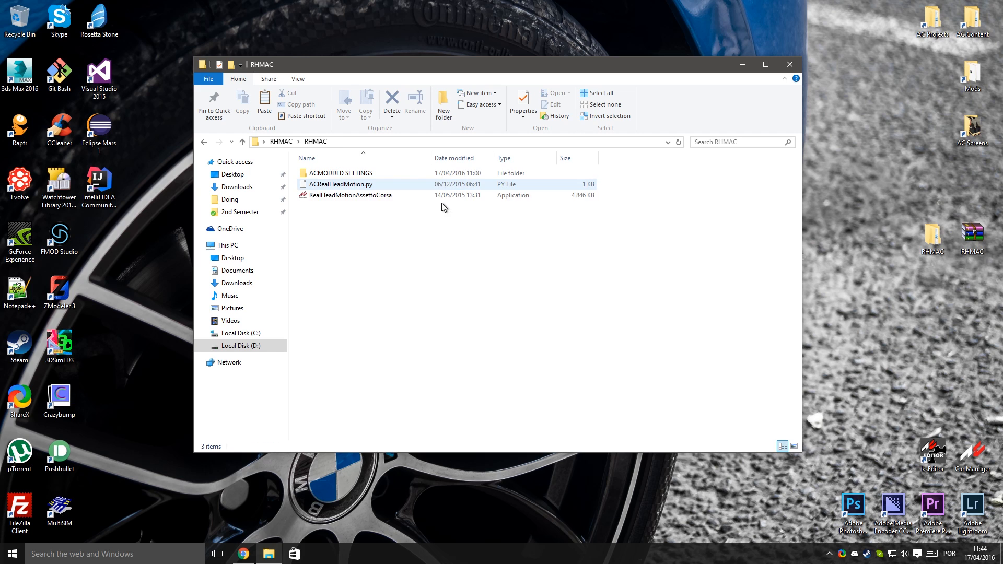
click(350, 195)
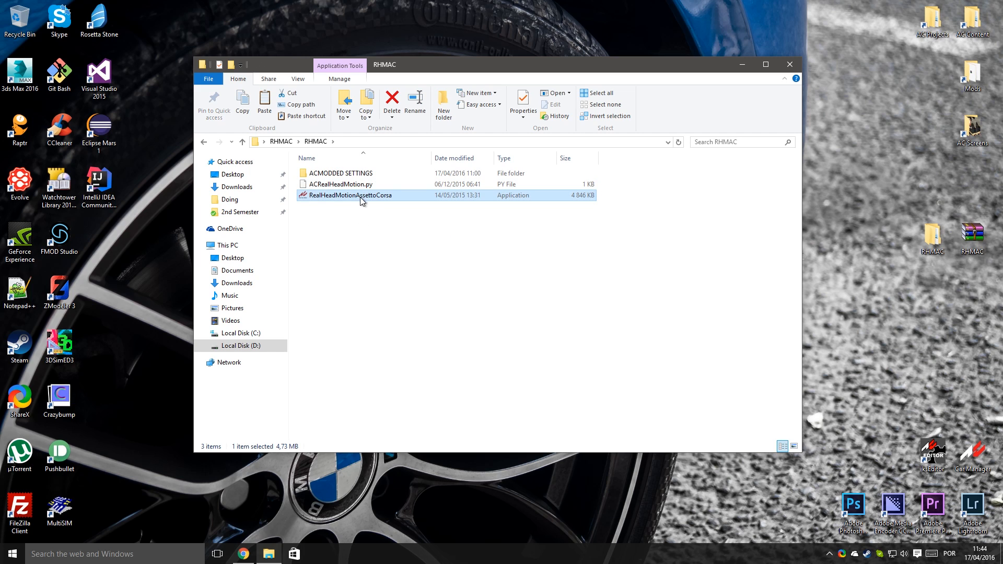
mouse_move(411, 196)
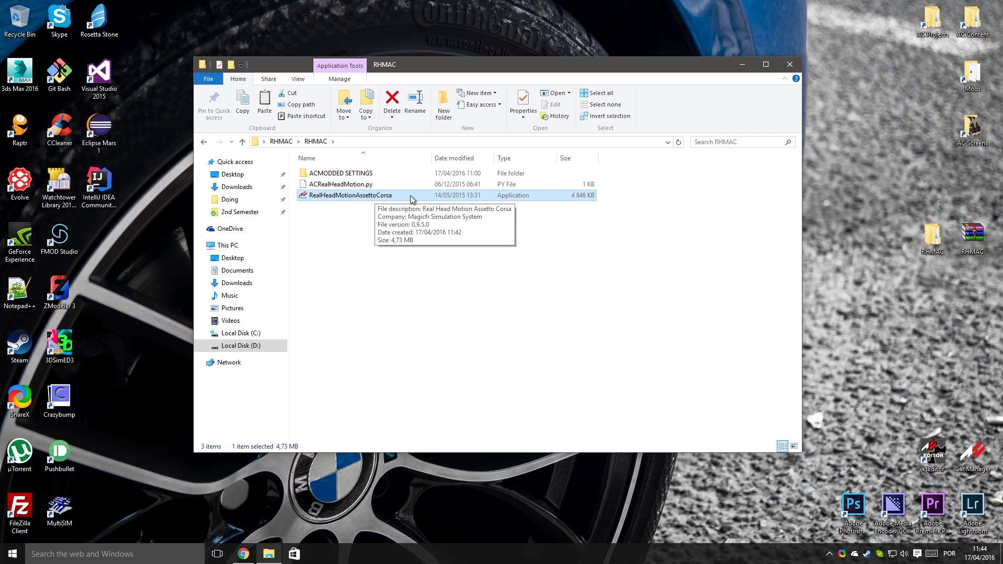
mouse_move(409, 197)
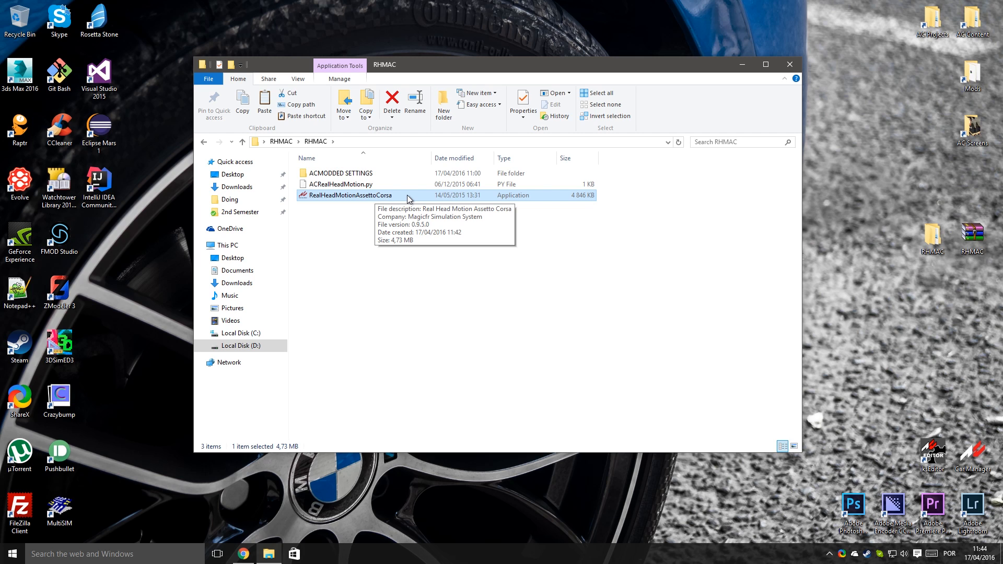
mouse_move(412, 200)
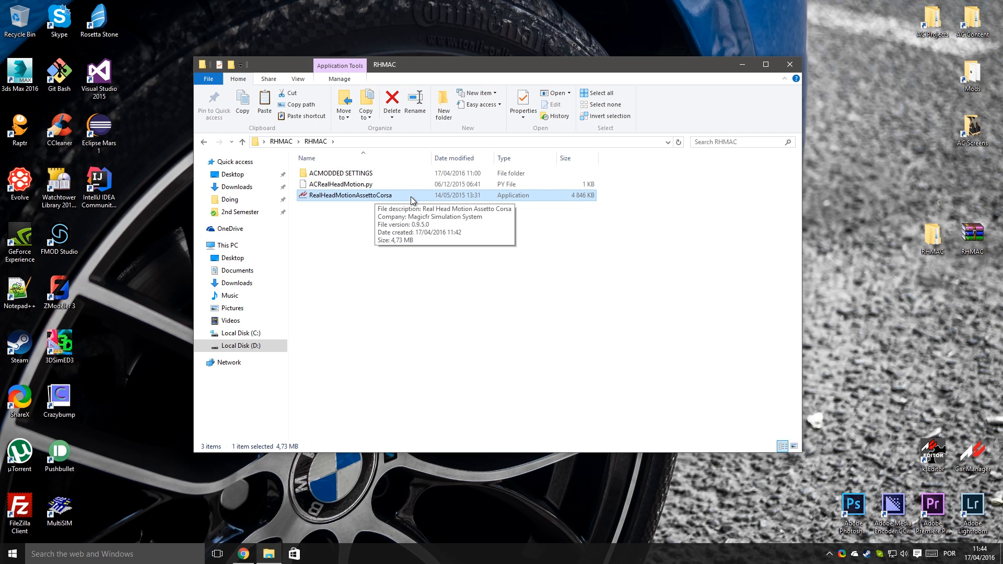
double_click(349, 195)
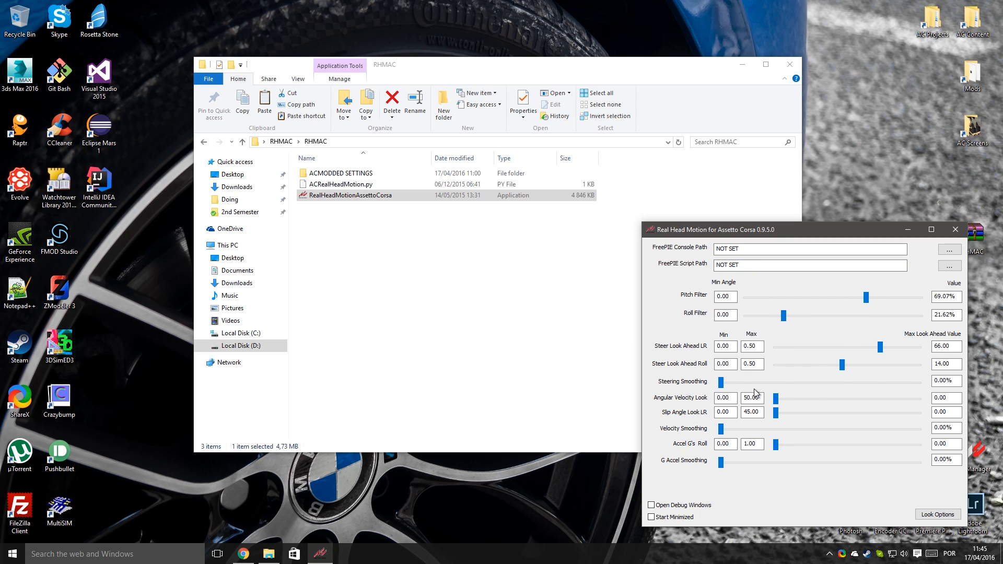
drag(722, 382, 879, 382)
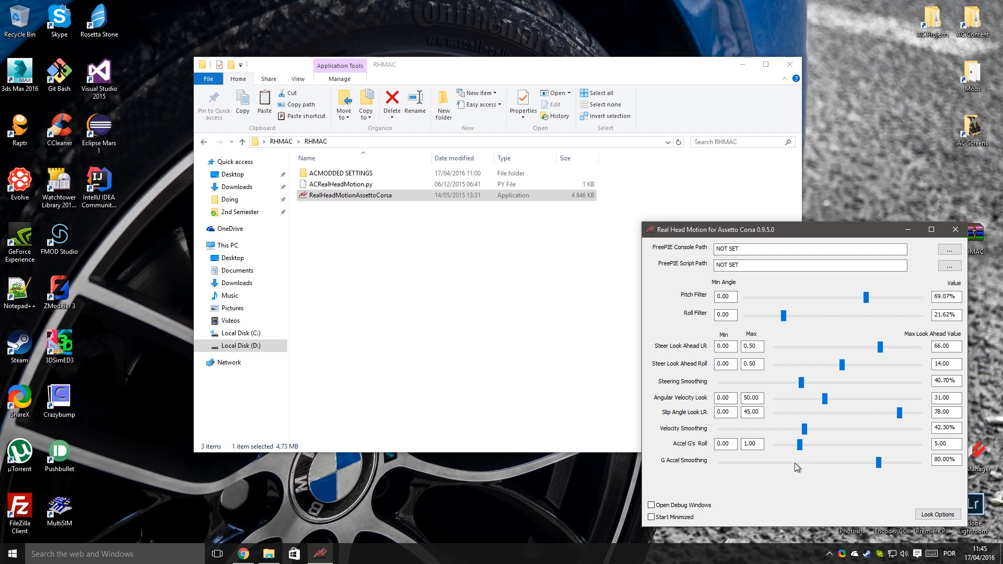
click(937, 515)
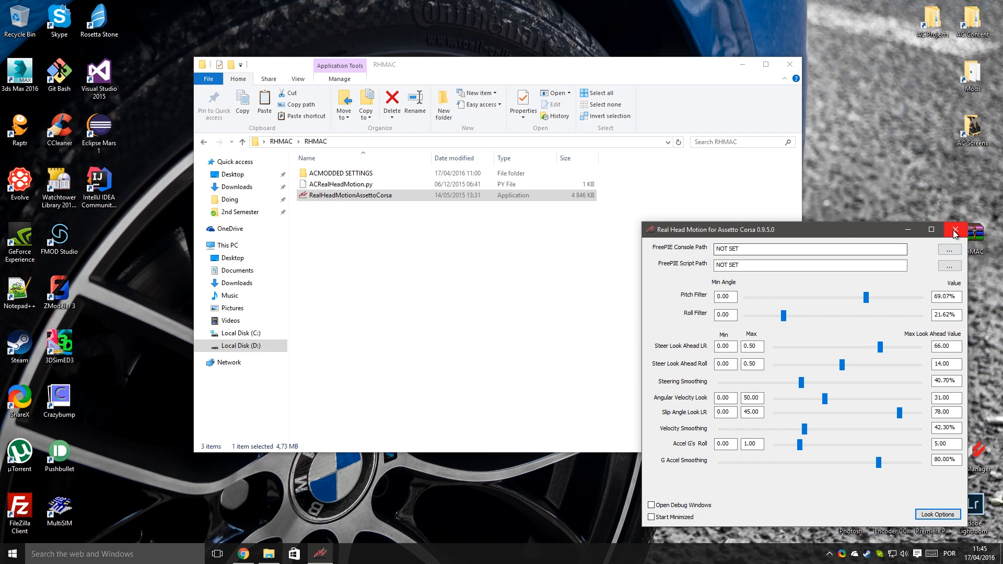
Step: Relaunch Real Head Motion, dismiss 'File NOT SET not found', and select RealHeadMotionSettings.xml
click(956, 229)
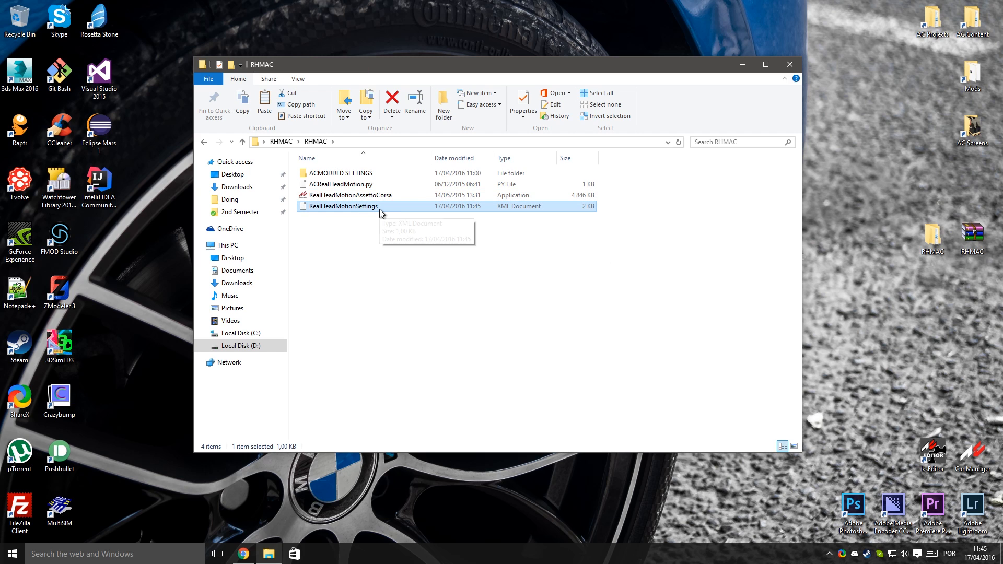
mouse_move(356, 220)
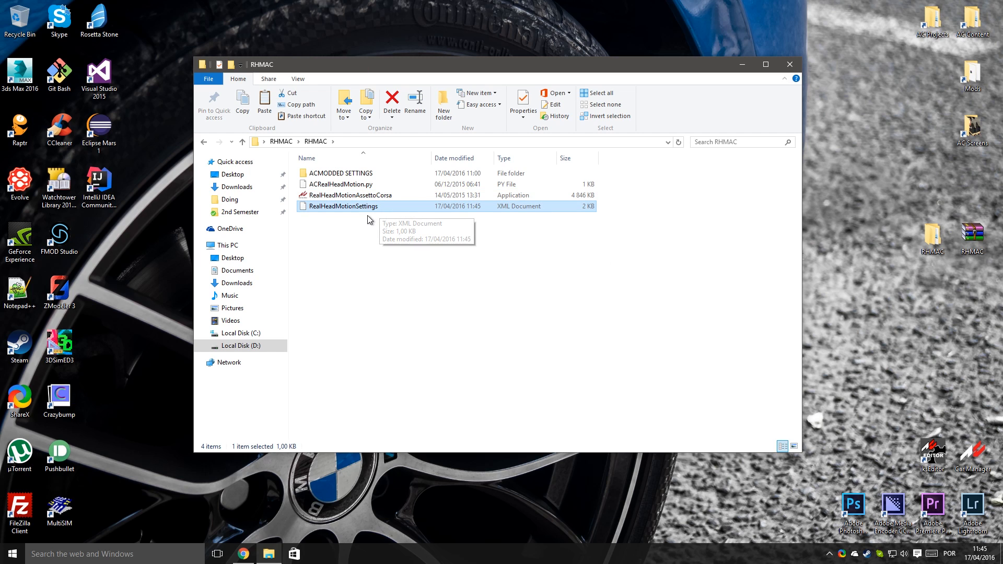
double_click(349, 195)
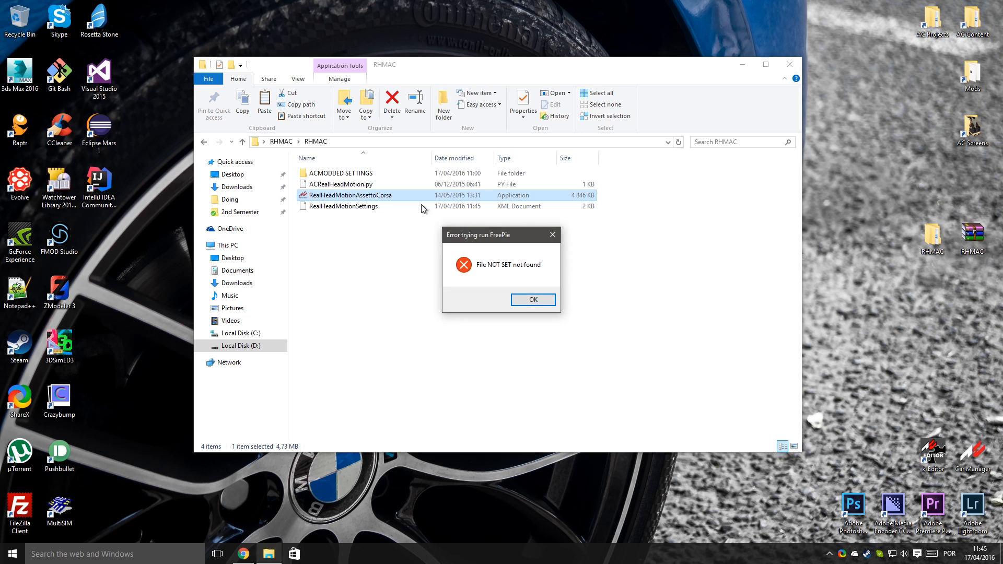
click(533, 300)
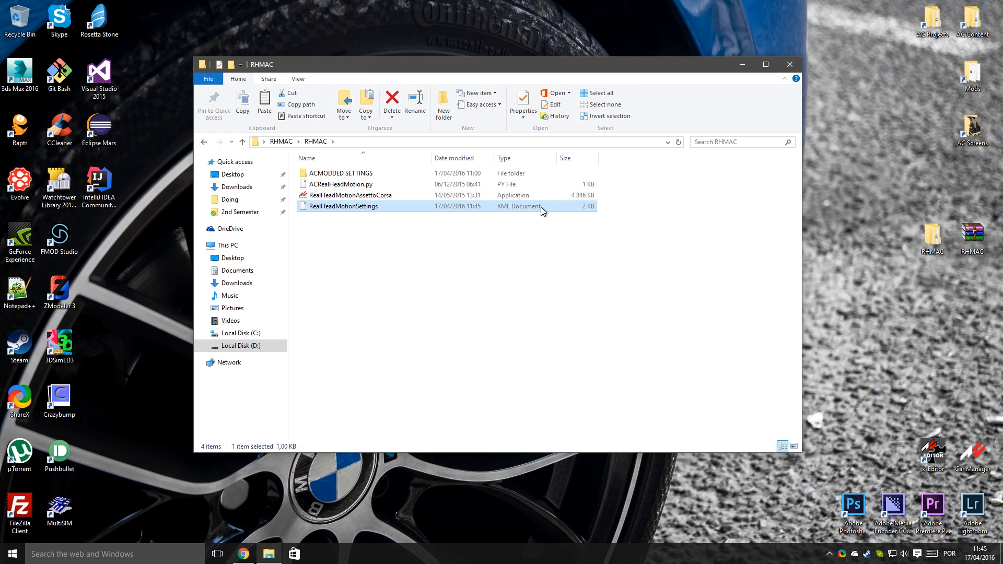
click(391, 98)
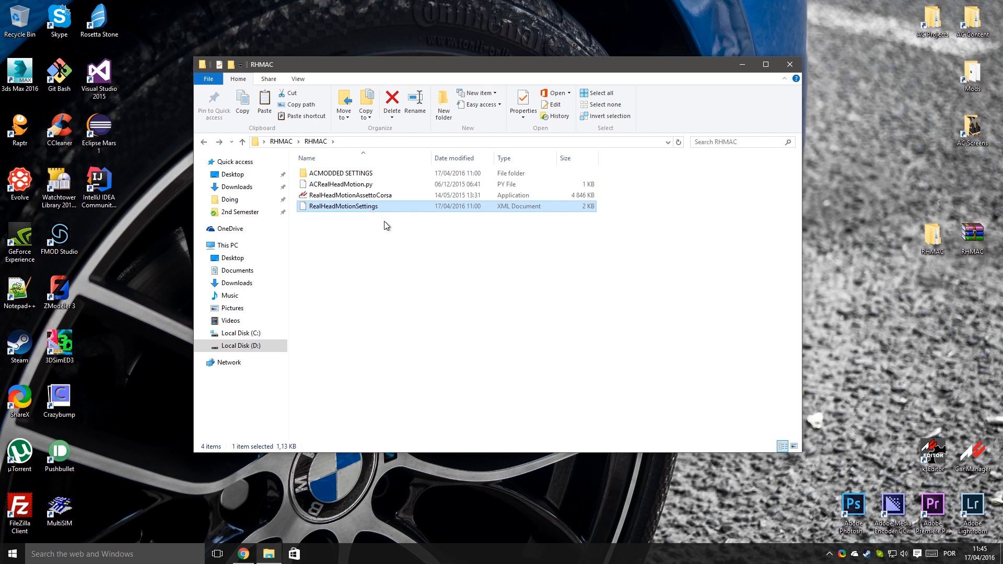
mouse_move(390, 233)
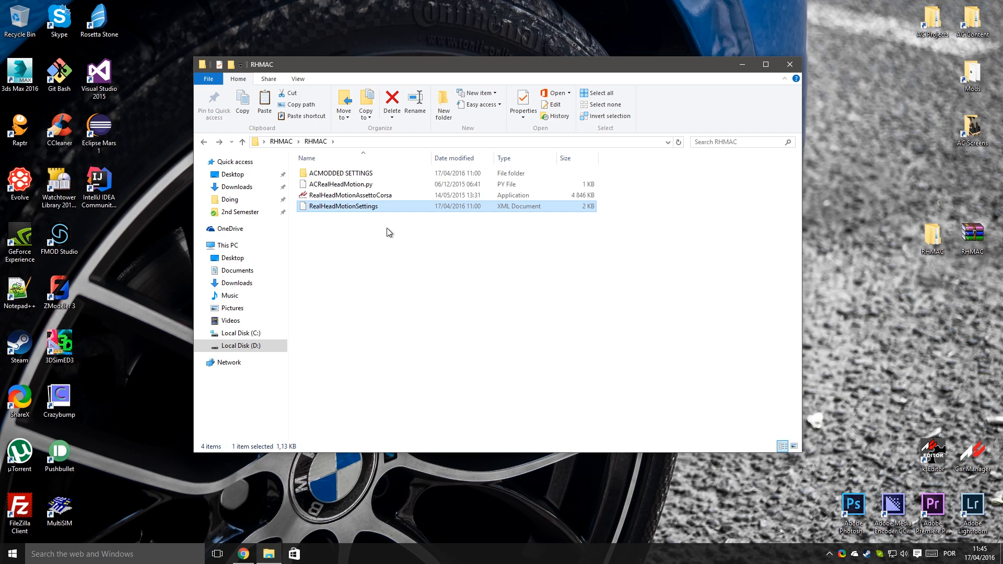
mouse_move(385, 225)
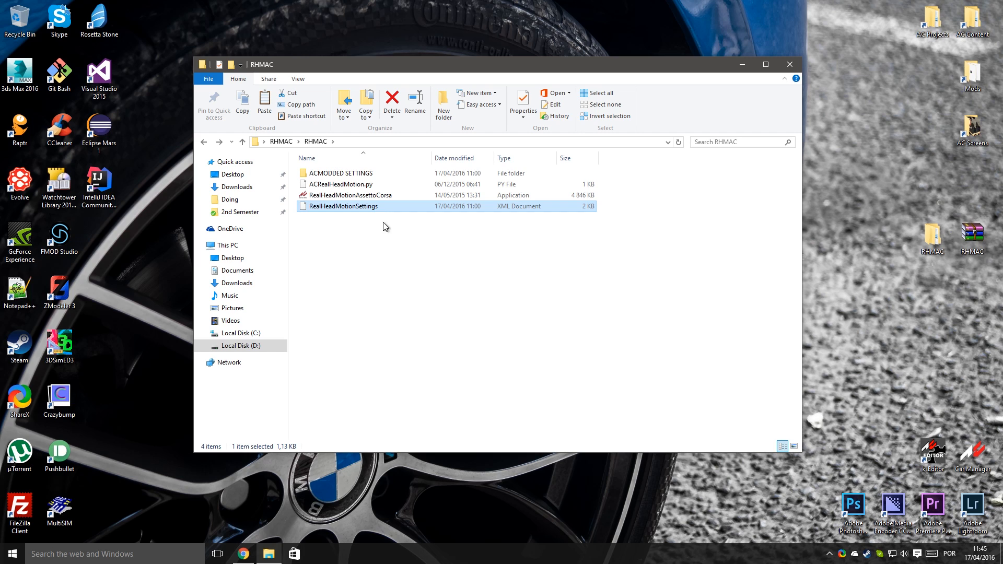
mouse_move(393, 211)
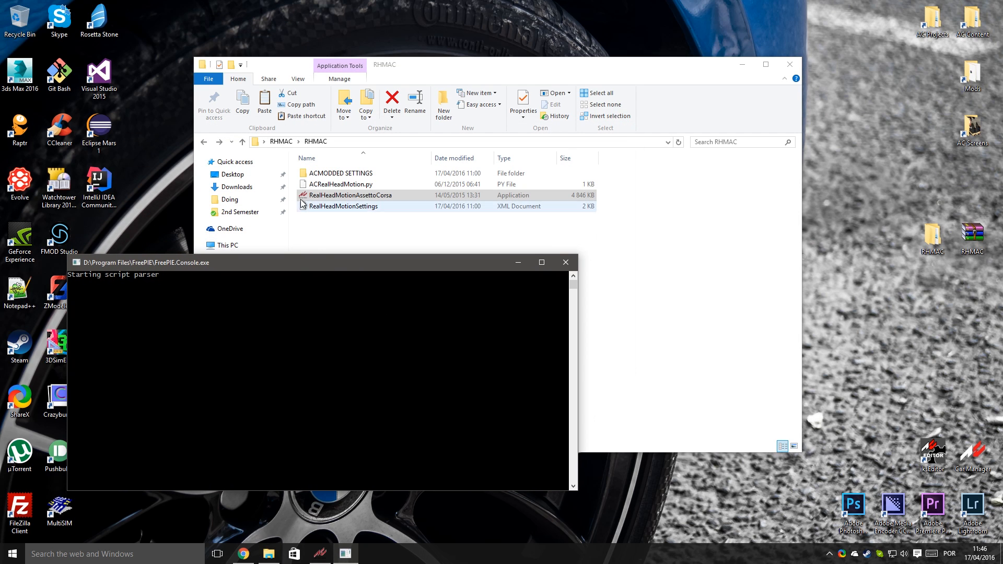
Step: Select the FreePIE script path field and move the Real Head Motion window
click(442, 232)
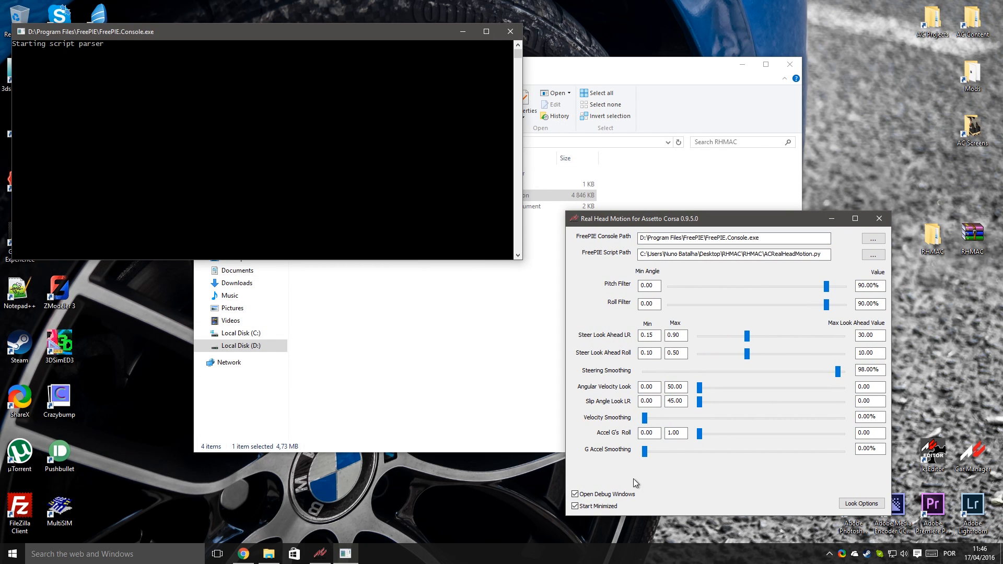
click(575, 506)
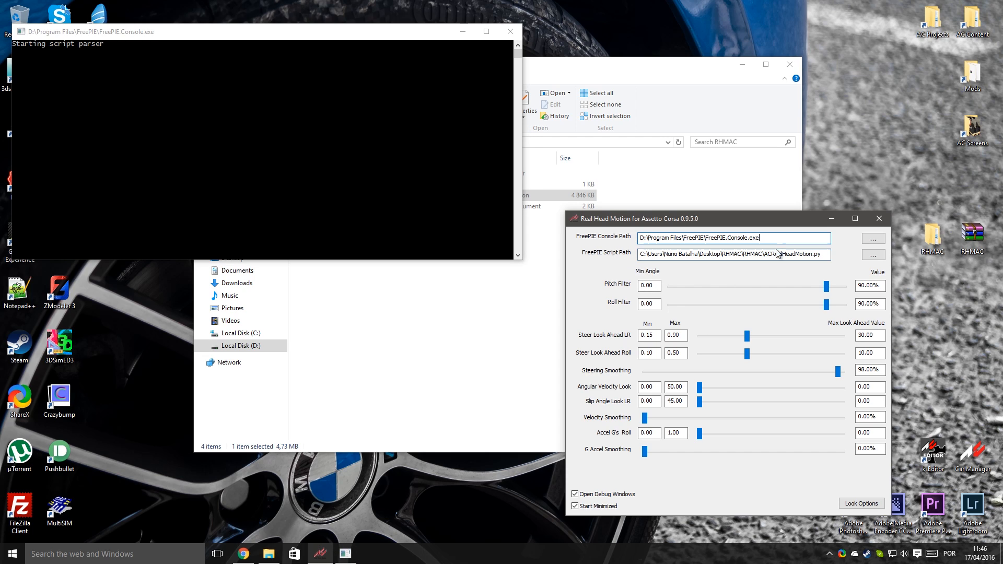
triple_click(733, 254)
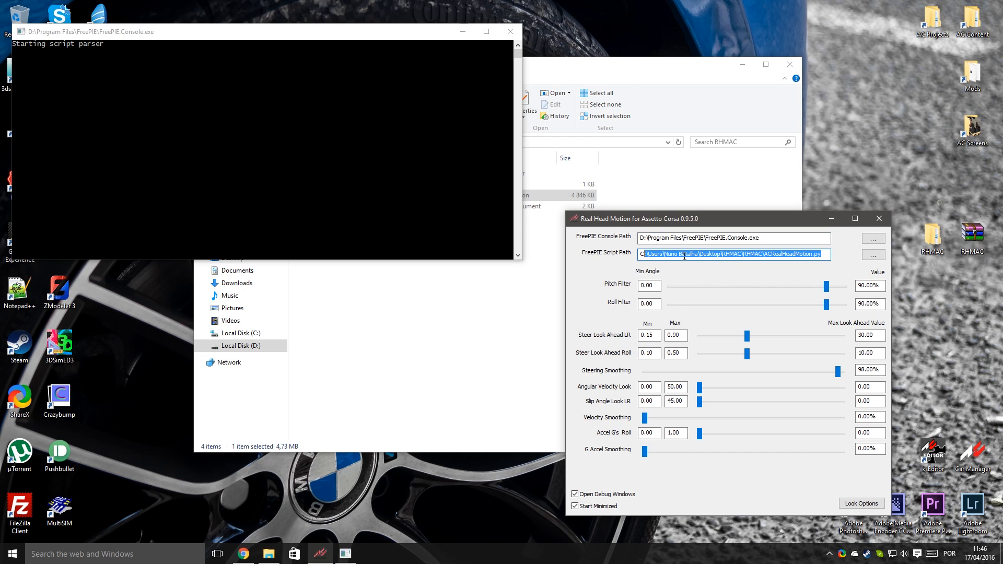
drag(640, 218, 691, 228)
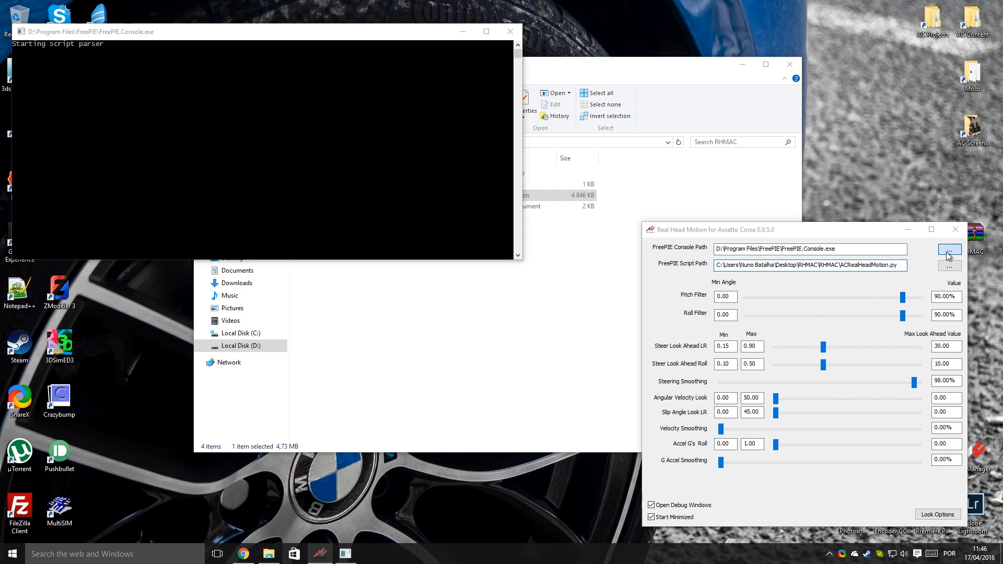
Step: Set the FreePIE Console Path to D:\Program Files\FreePIE\FreePIE.Console.exe
click(948, 249)
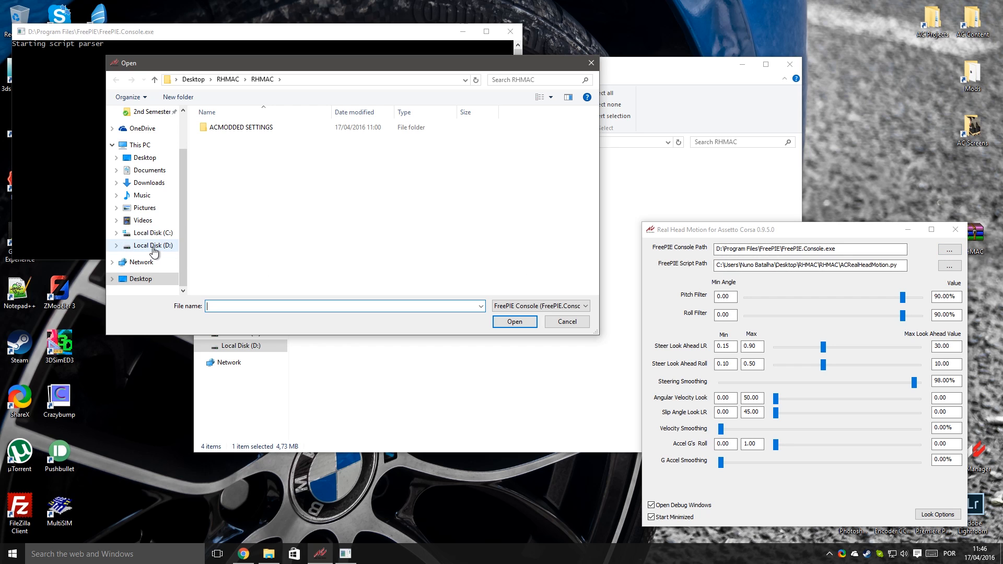
click(153, 246)
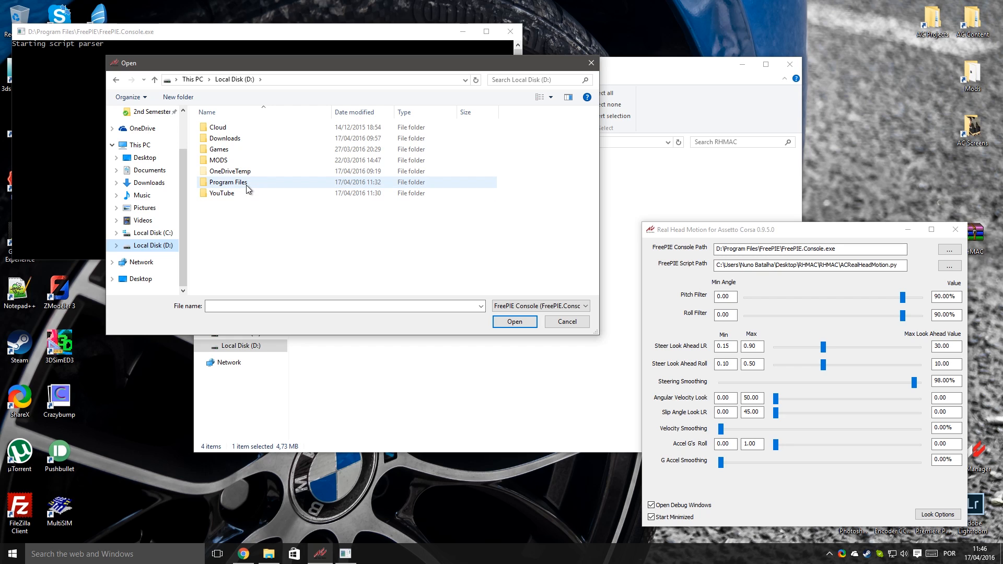
double_click(228, 182)
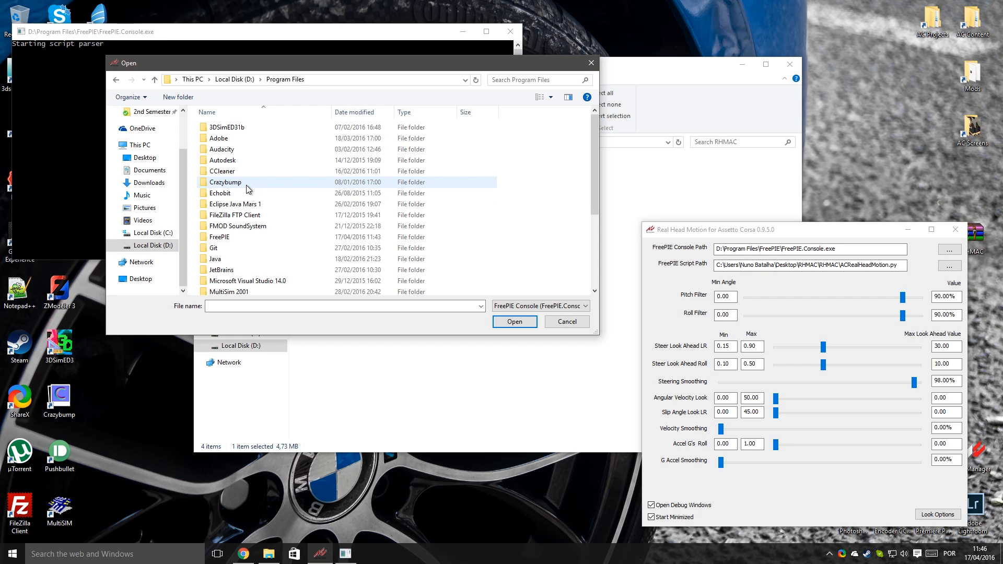
double_click(219, 237)
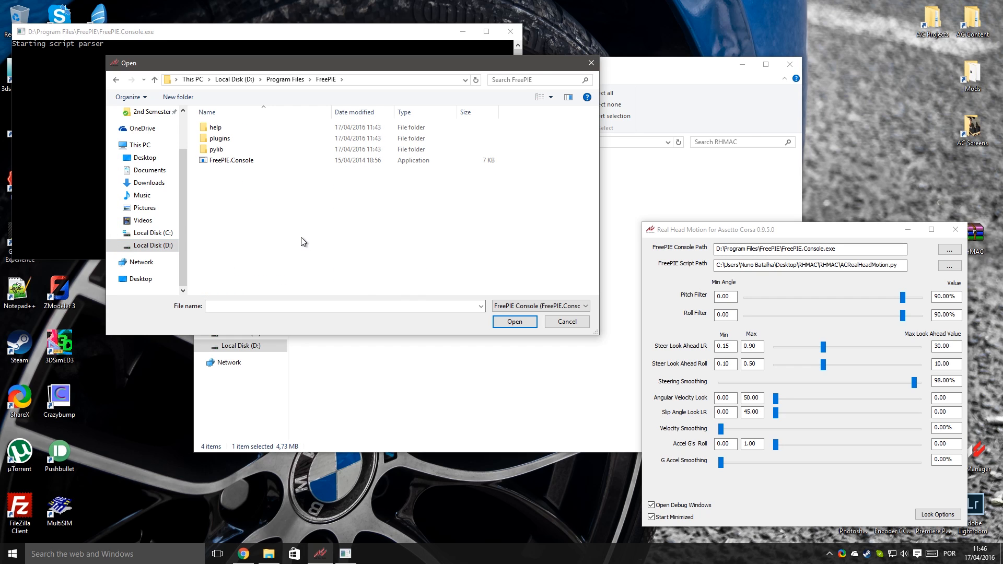
click(230, 160)
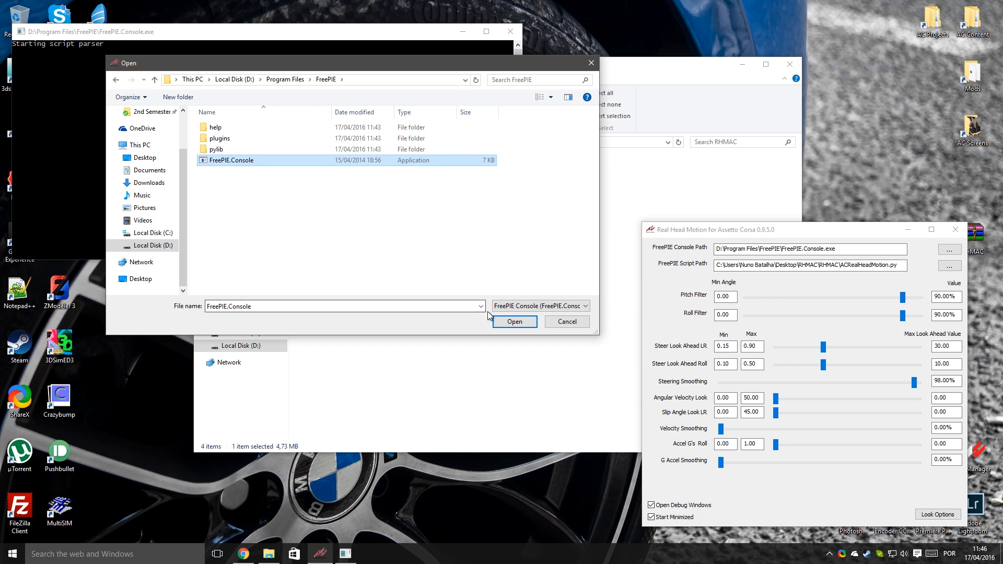
click(515, 322)
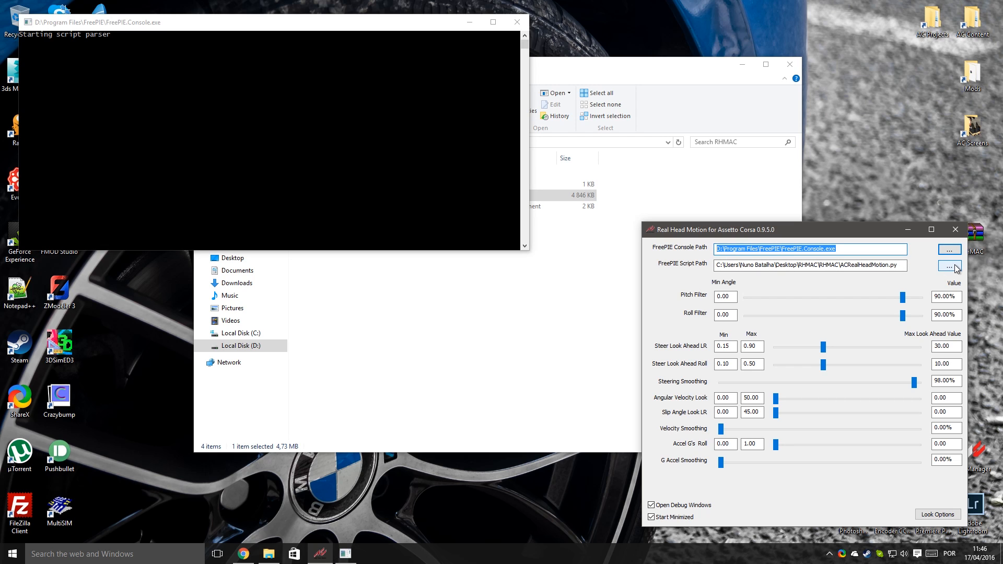
Step: Set the FreePIE Script Path to Desktop\RHMAC\RHMAC\ACRealHeadMotion.py
click(949, 266)
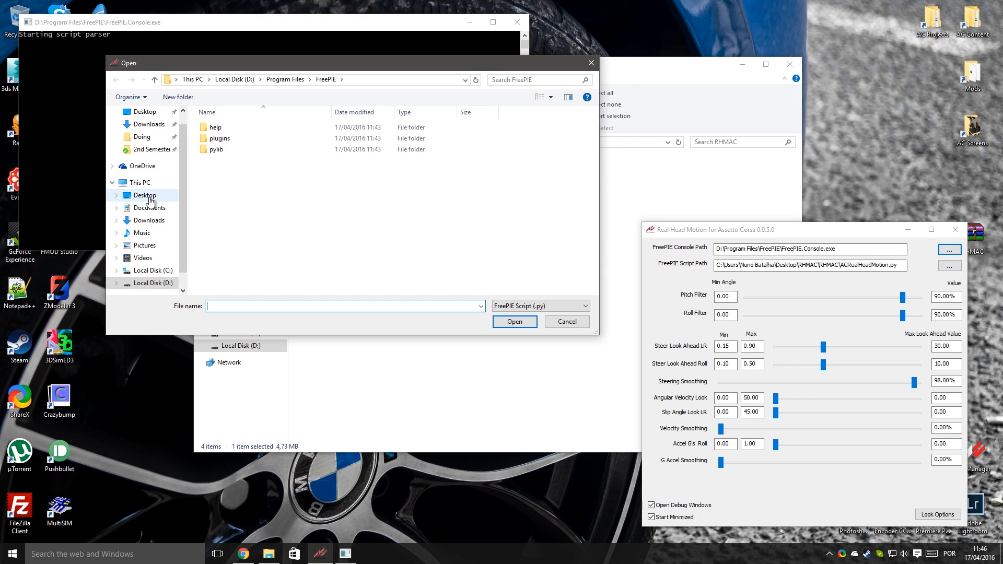
click(145, 196)
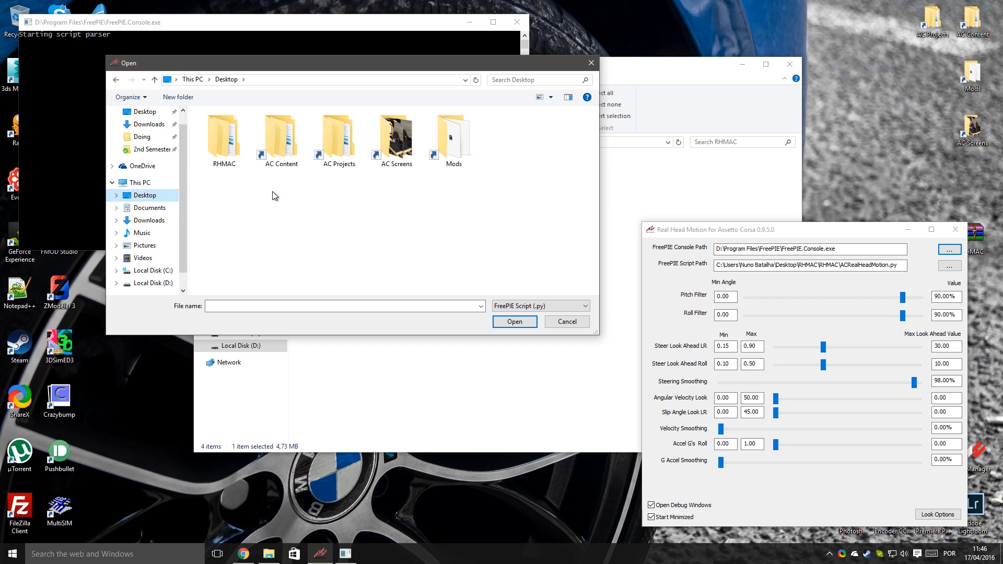
double_click(222, 131)
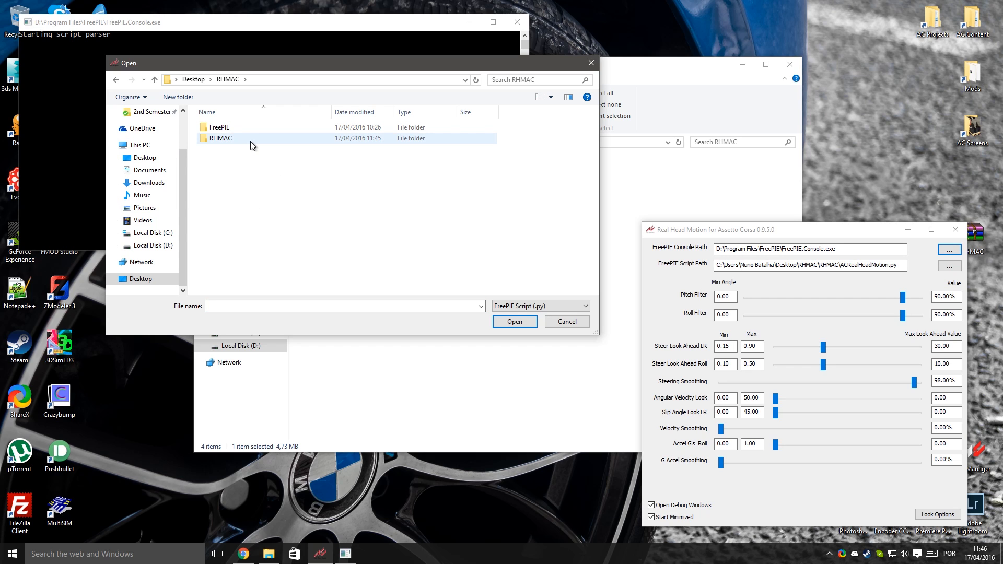
mouse_move(221, 141)
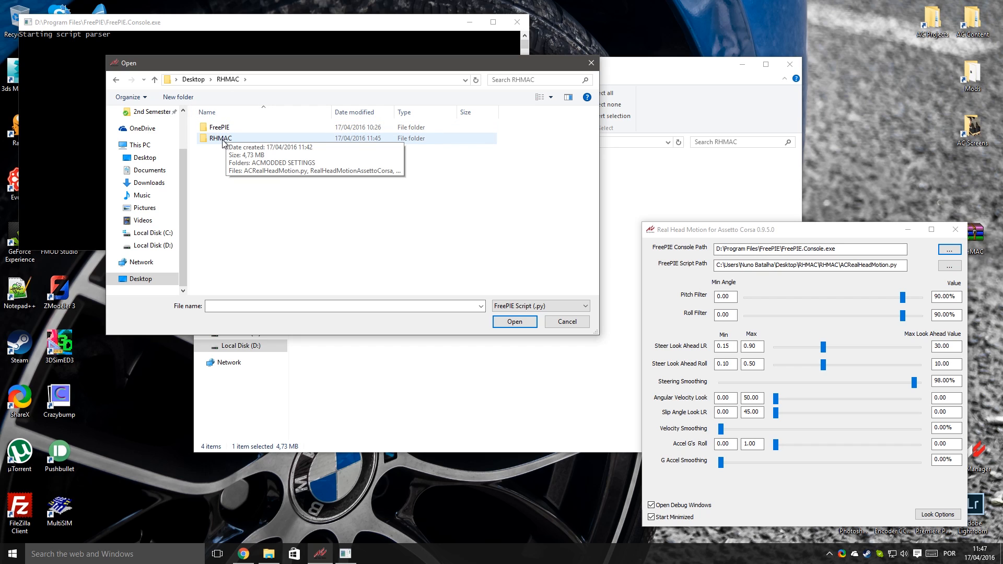
double_click(218, 138)
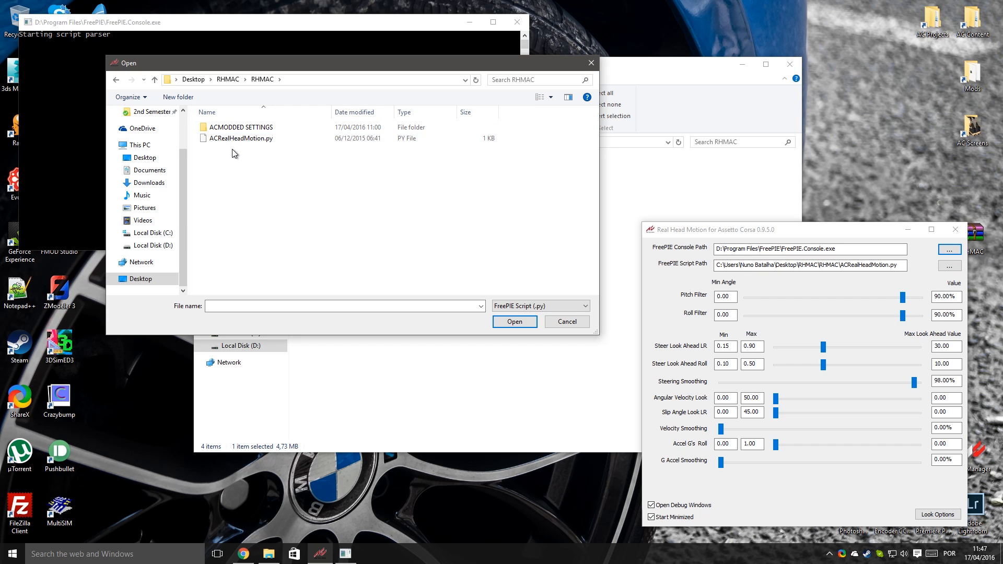
click(240, 139)
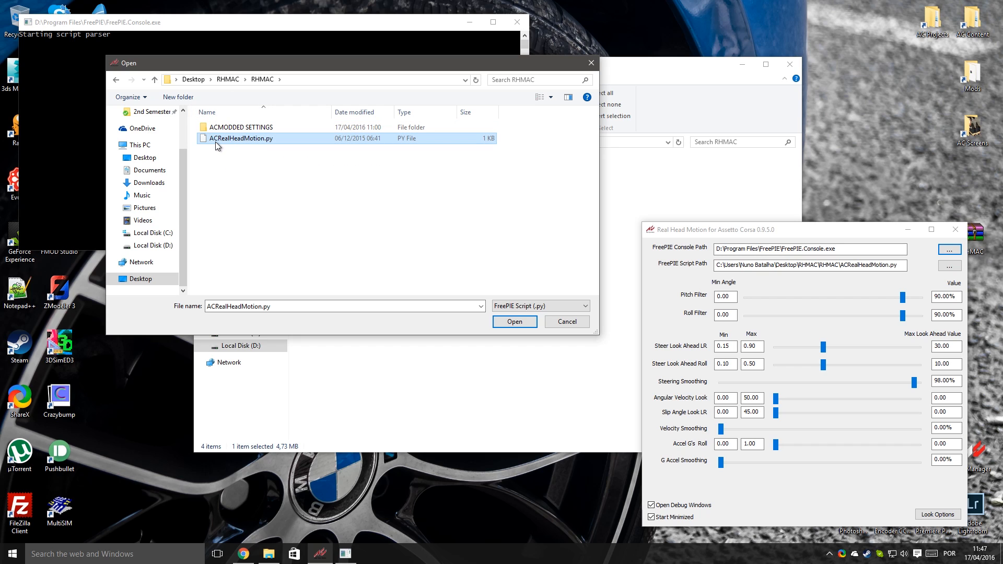
mouse_move(250, 148)
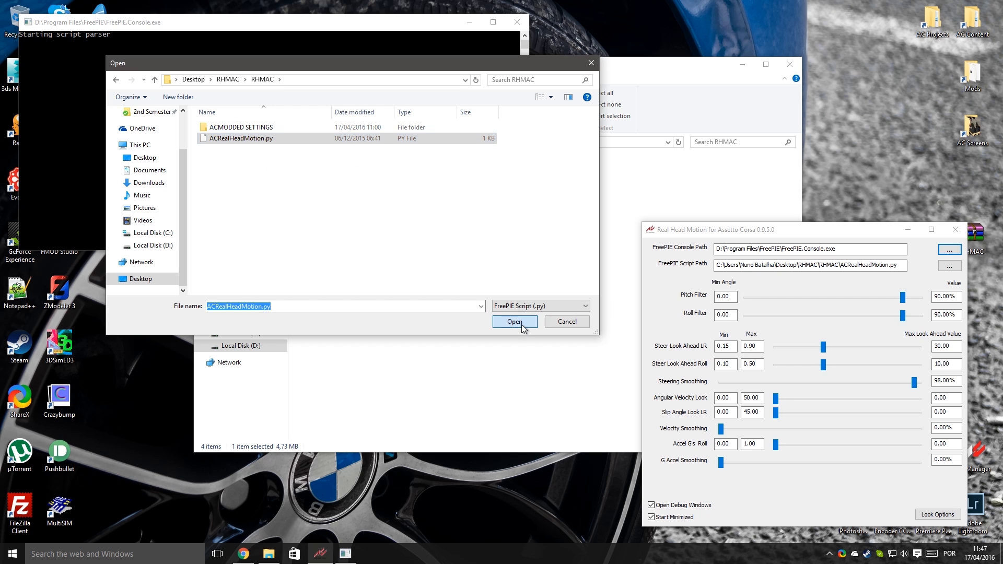
click(515, 322)
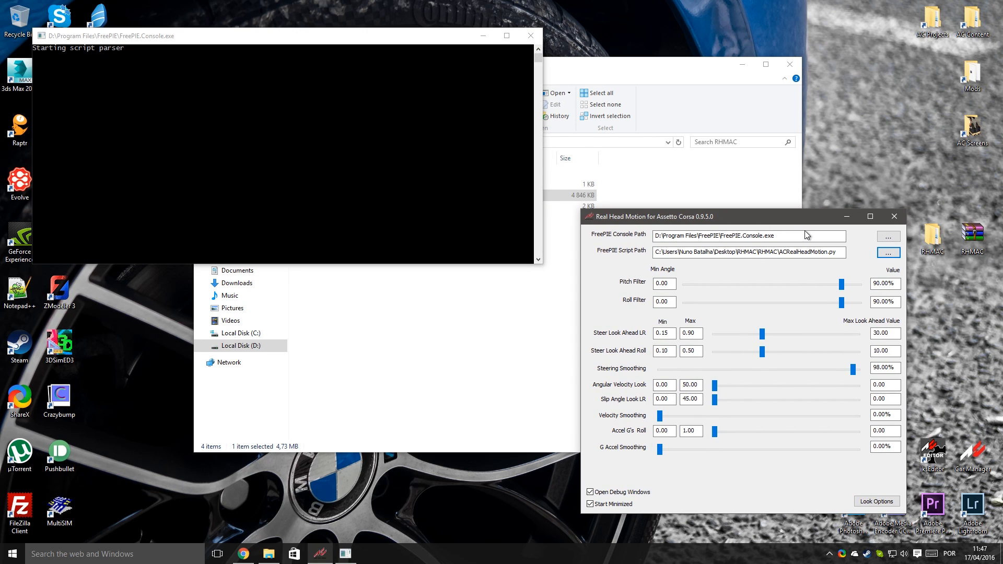
mouse_move(750, 214)
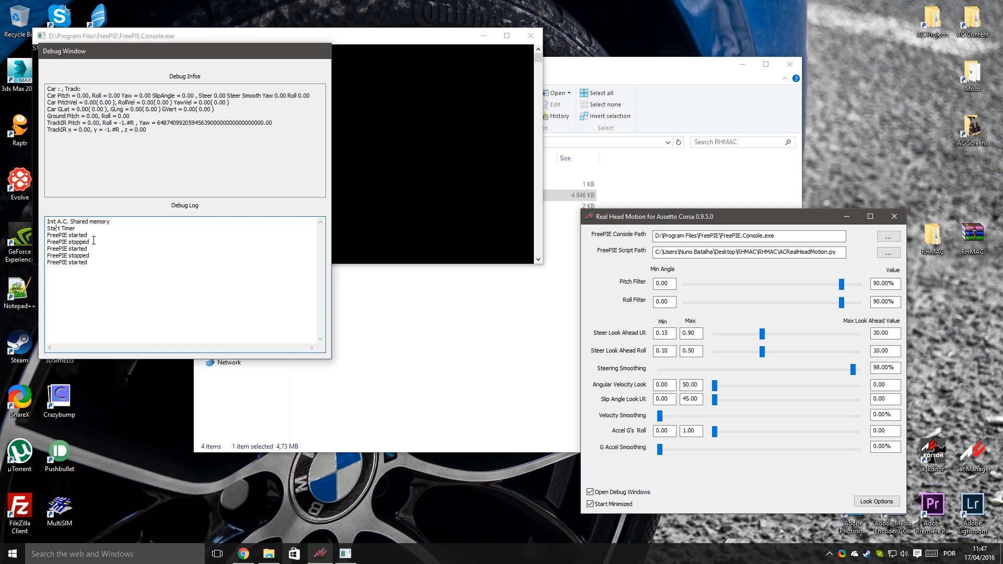
mouse_move(97, 262)
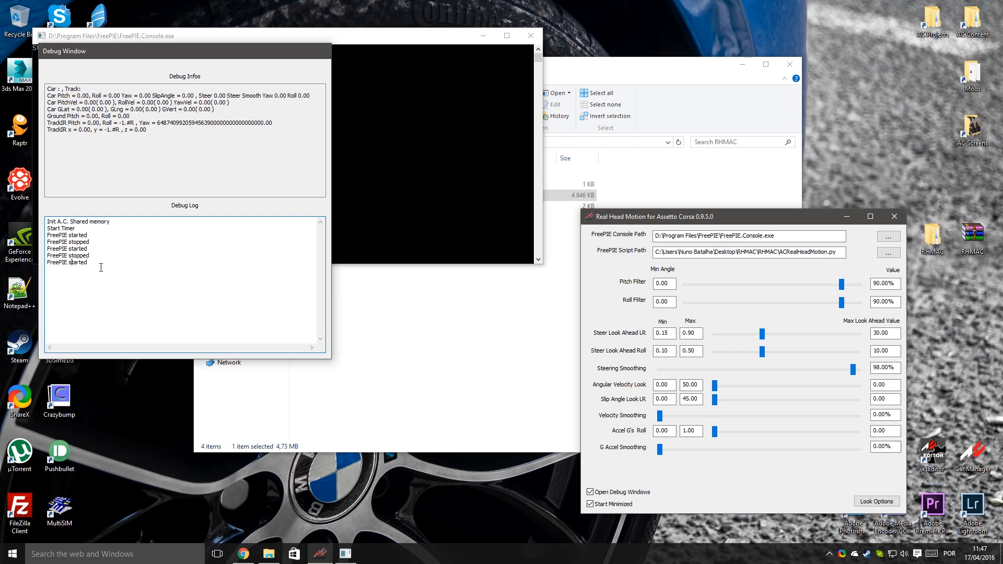
Step: Bring up the Debug Log window showing 'FreePIE started'
double_click(52, 262)
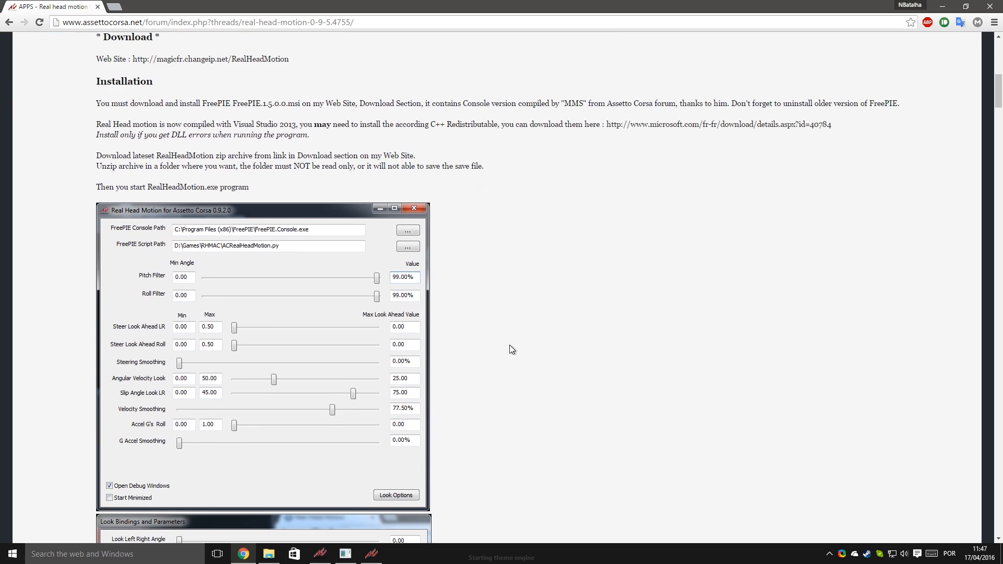
scroll(down, 3)
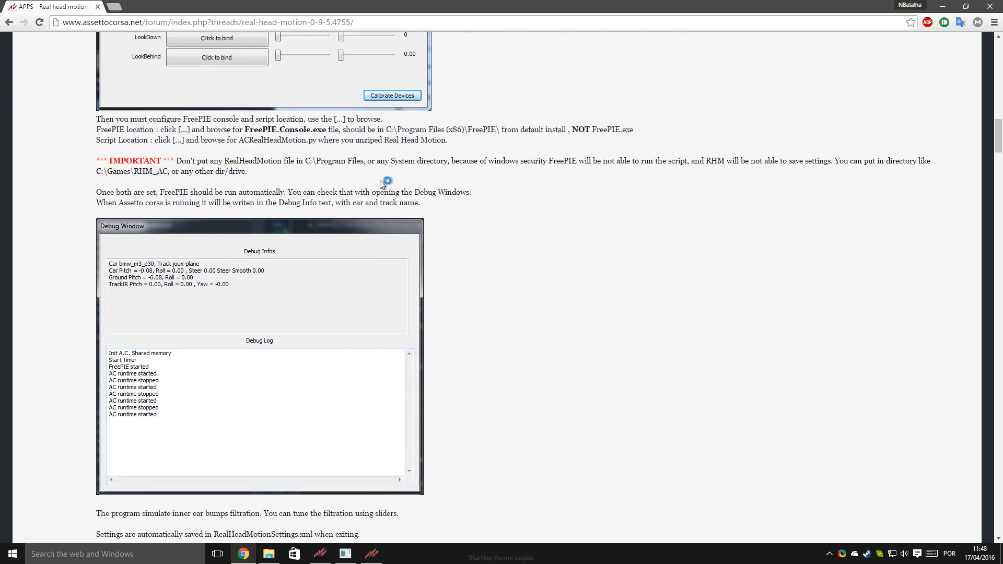
scroll(down, 3)
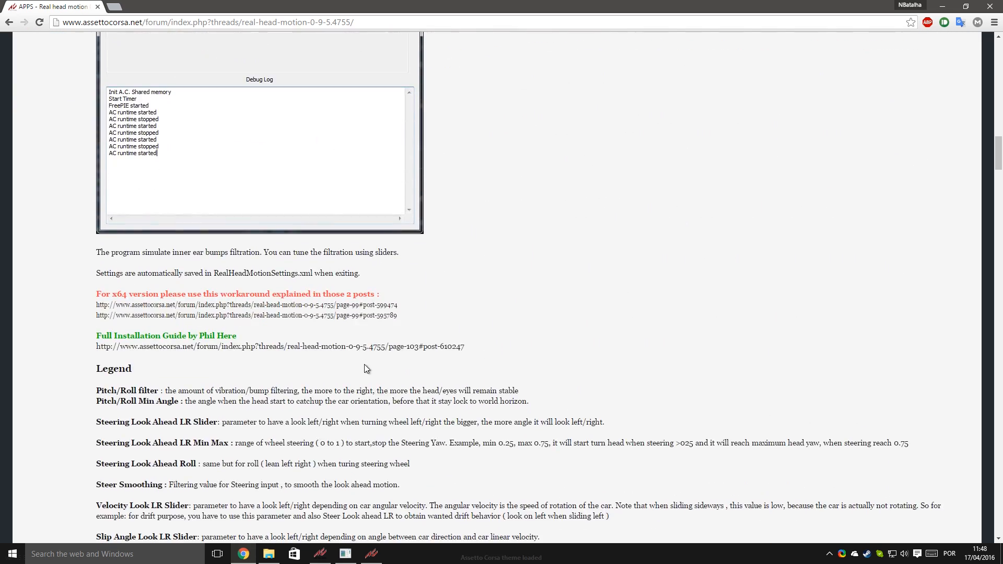
scroll(down, 3)
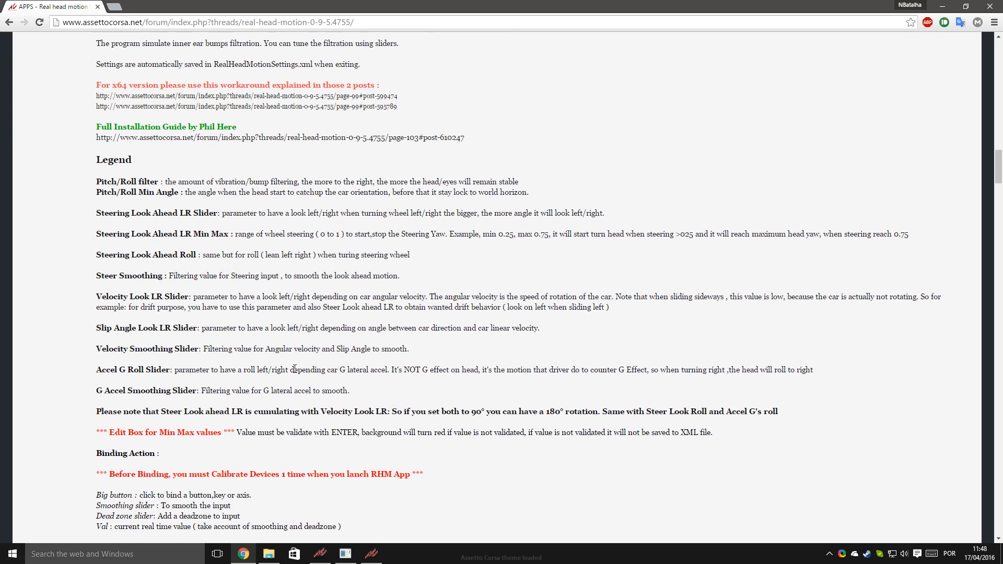
scroll(down, 3)
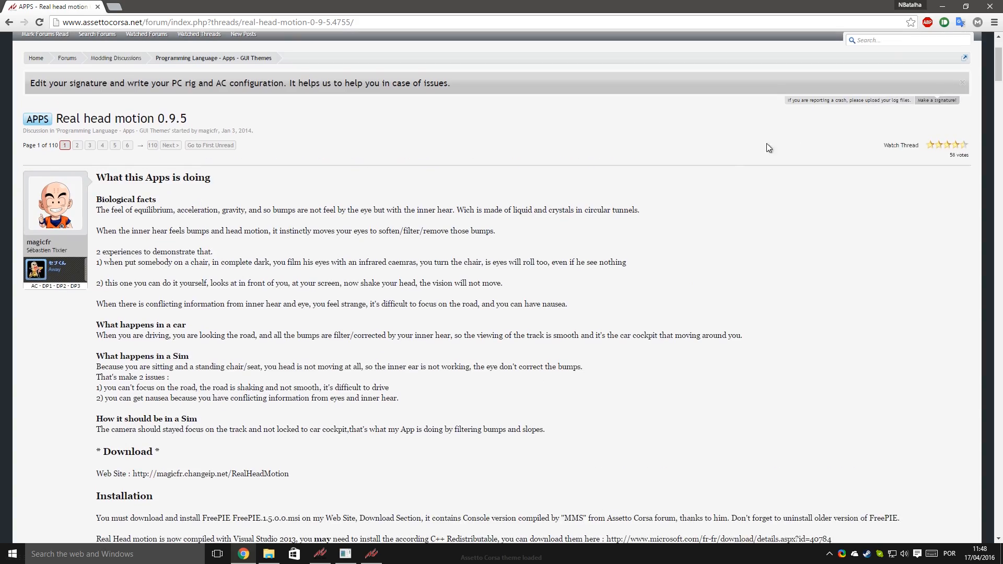
mouse_move(937, 8)
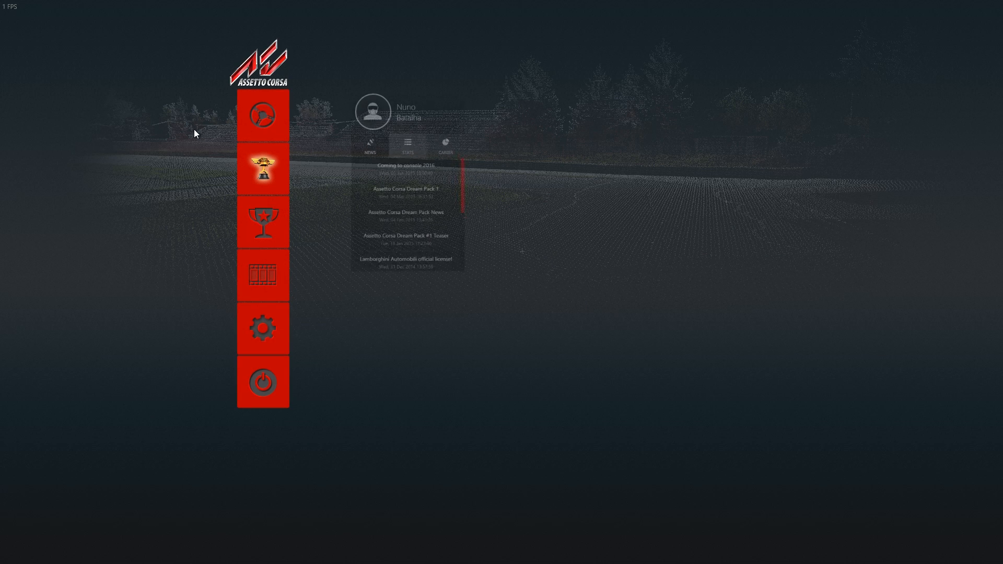
Step: Open Assetto Corsa's General options, where Force 32-bit is unchecked
click(263, 329)
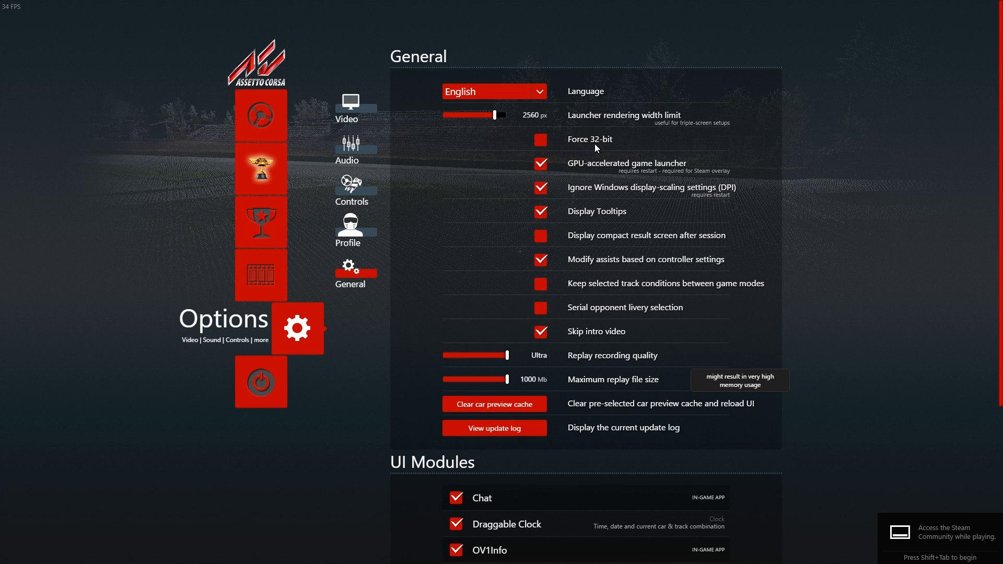
mouse_move(602, 162)
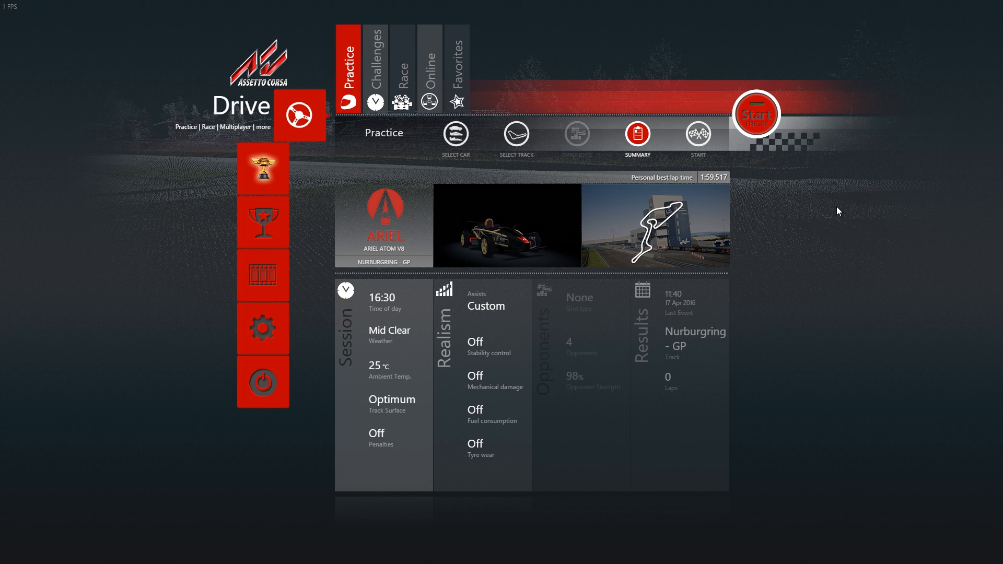
Step: Start the Ariel Atom V8 practice session at Nurburgring GP
click(757, 113)
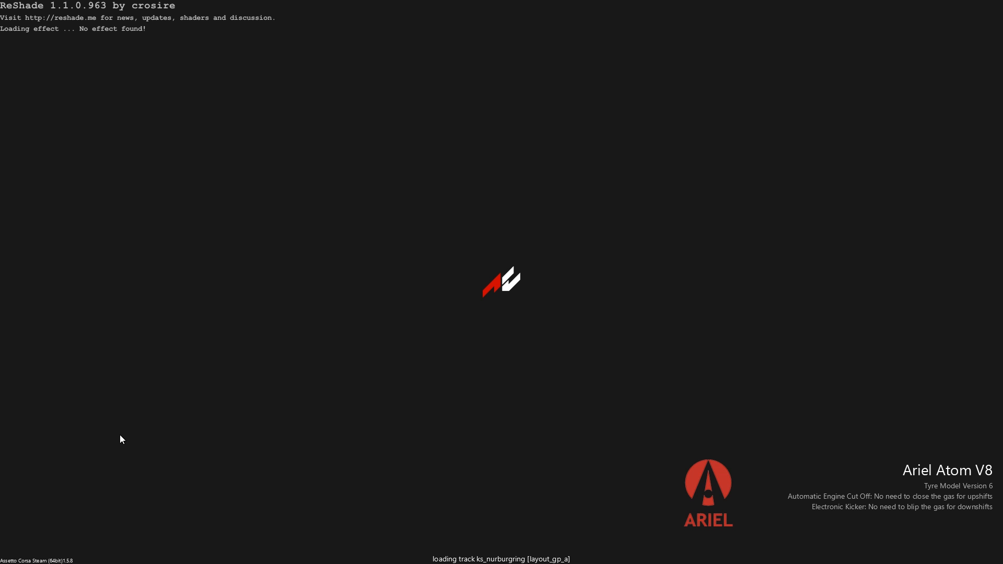
mouse_move(133, 495)
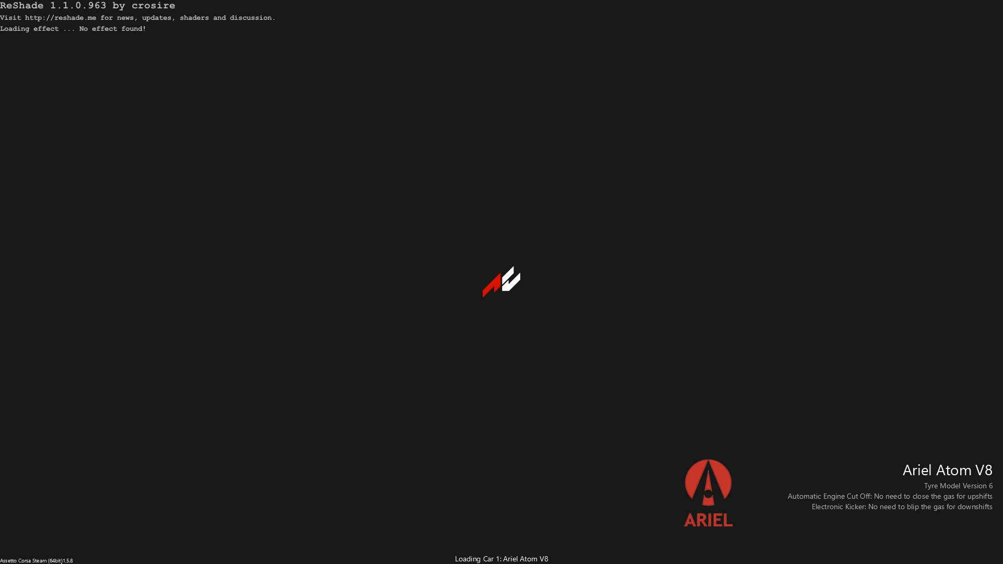
mouse_move(108, 525)
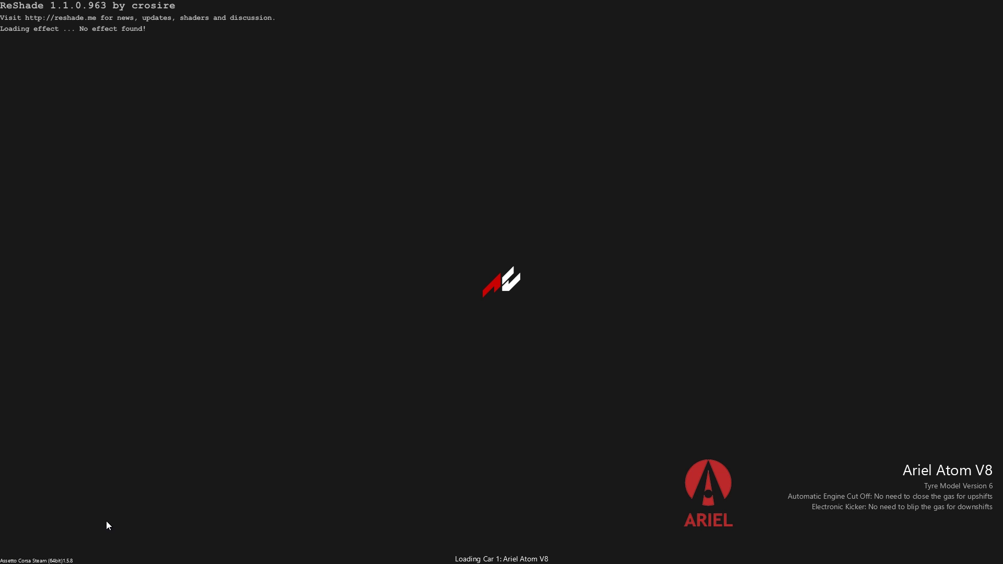
mouse_move(66, 555)
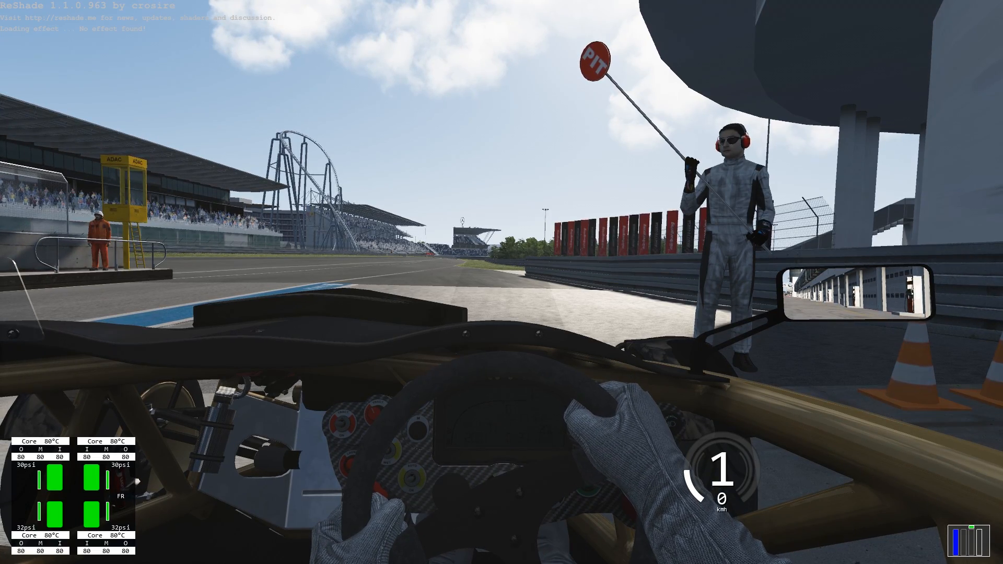
Step: Drive the Ariel Atom V8 around Nurburgring GP for one 2:25.742 lap
key(w)
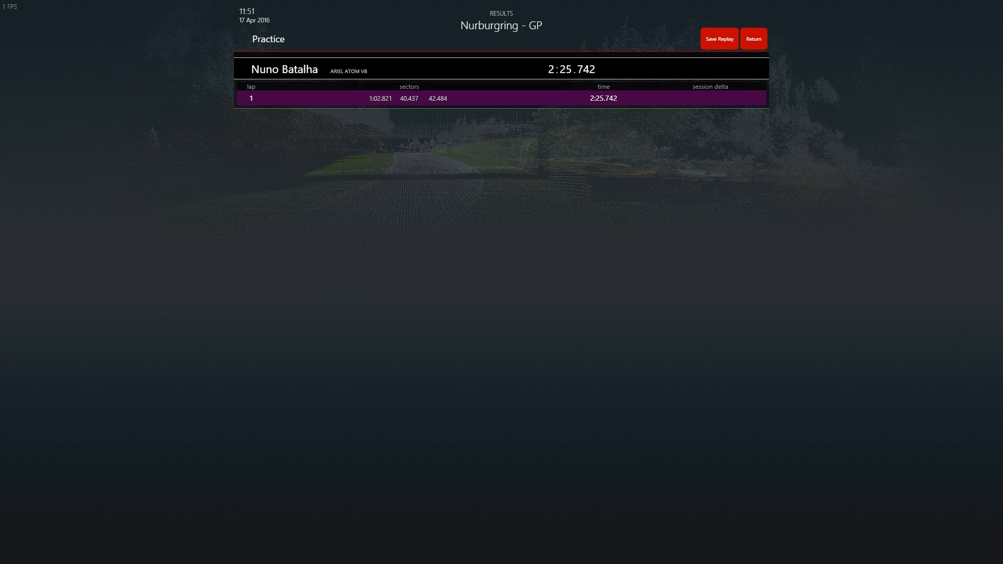
Step: Return from the lap results, exit Assetto Corsa, and close the RHMAC folder window
click(754, 39)
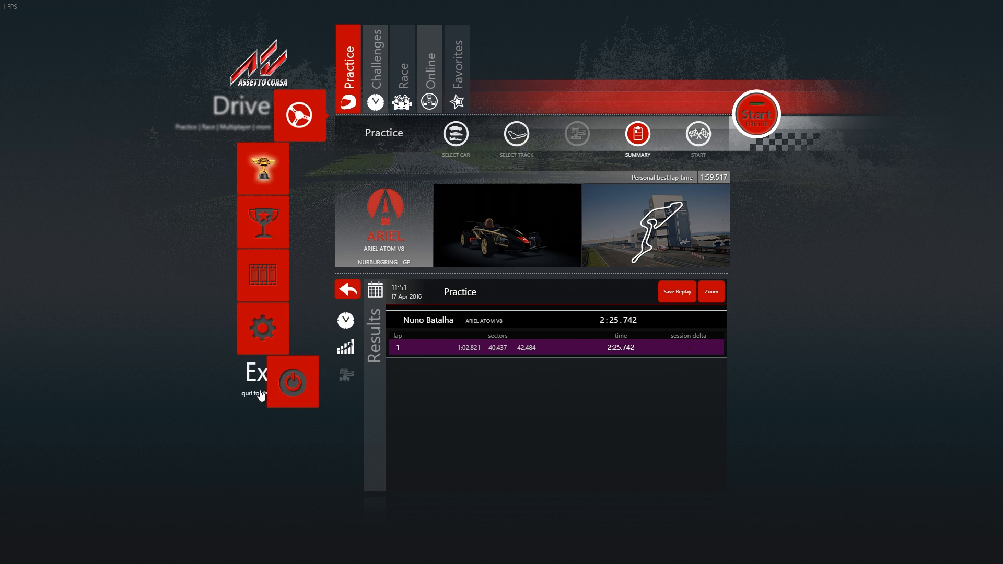
click(291, 381)
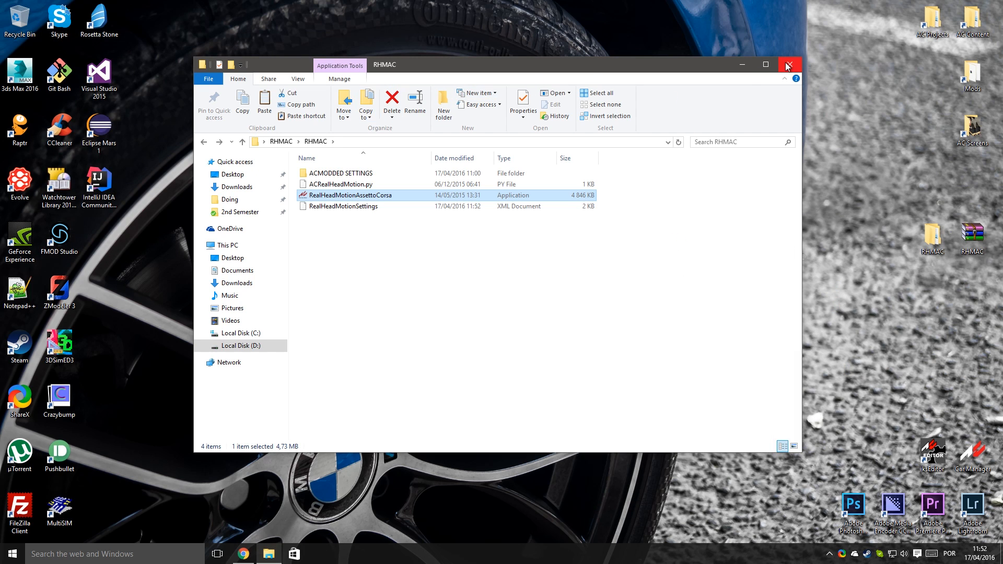
click(789, 64)
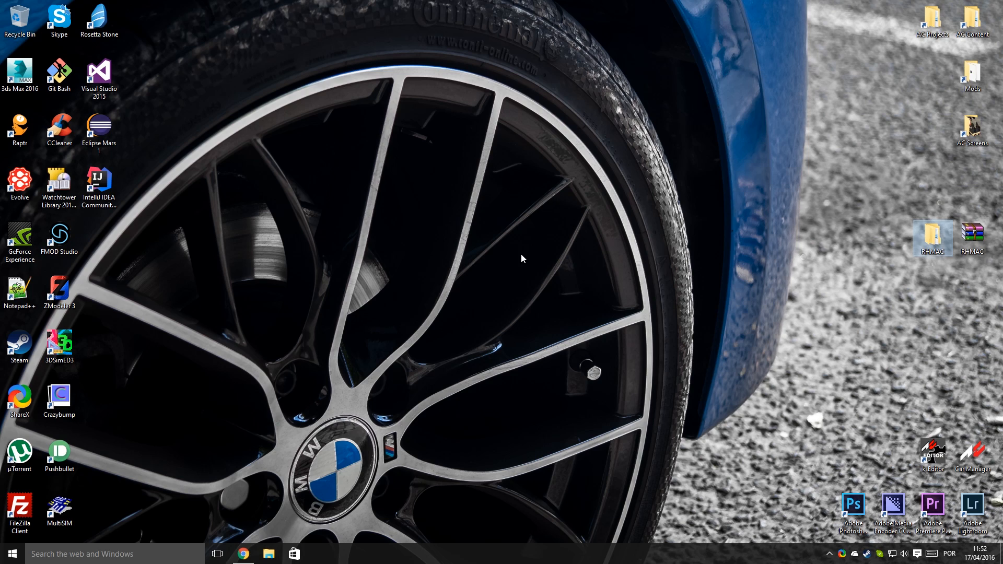